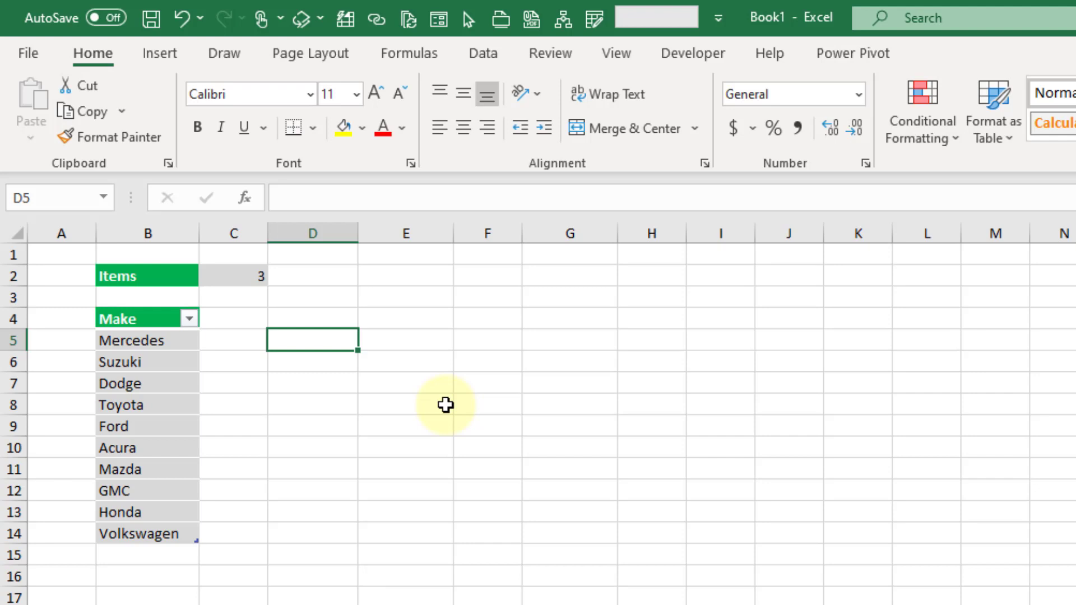
mouse_move(435, 422)
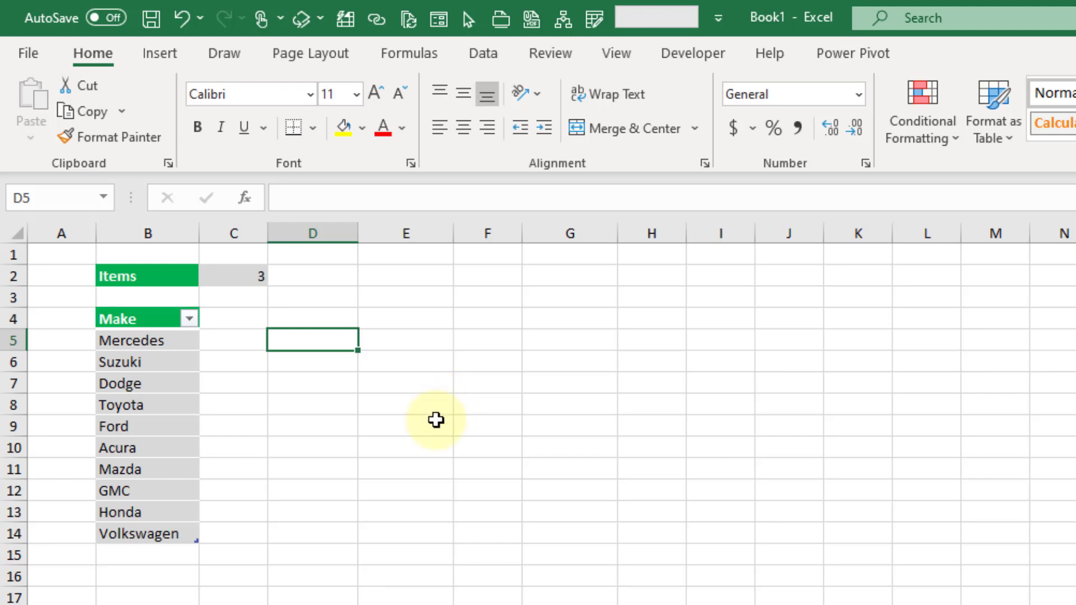
mouse_move(173, 490)
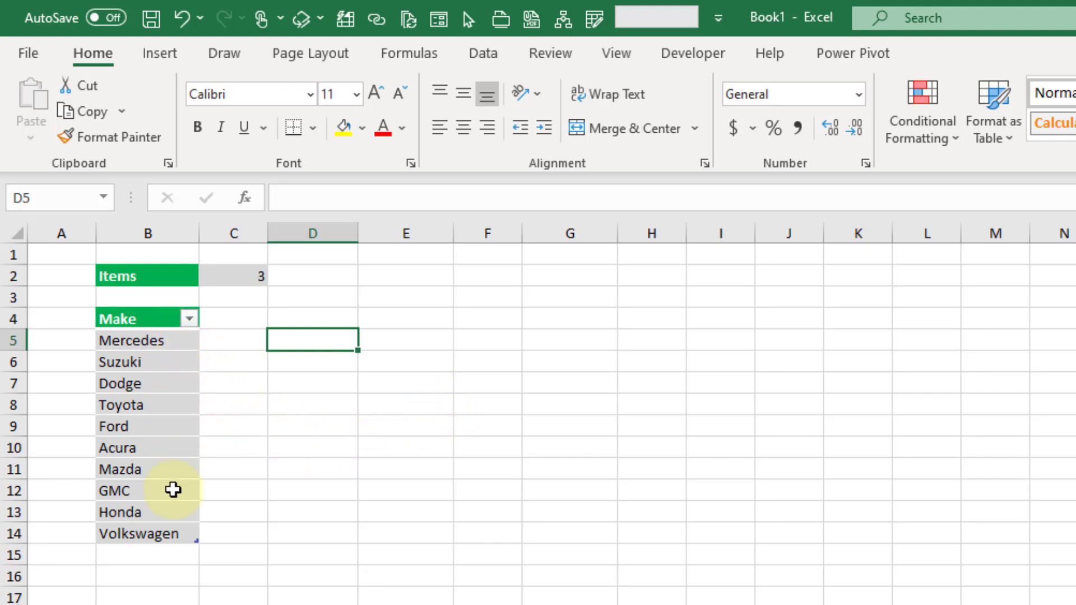
mouse_move(237, 284)
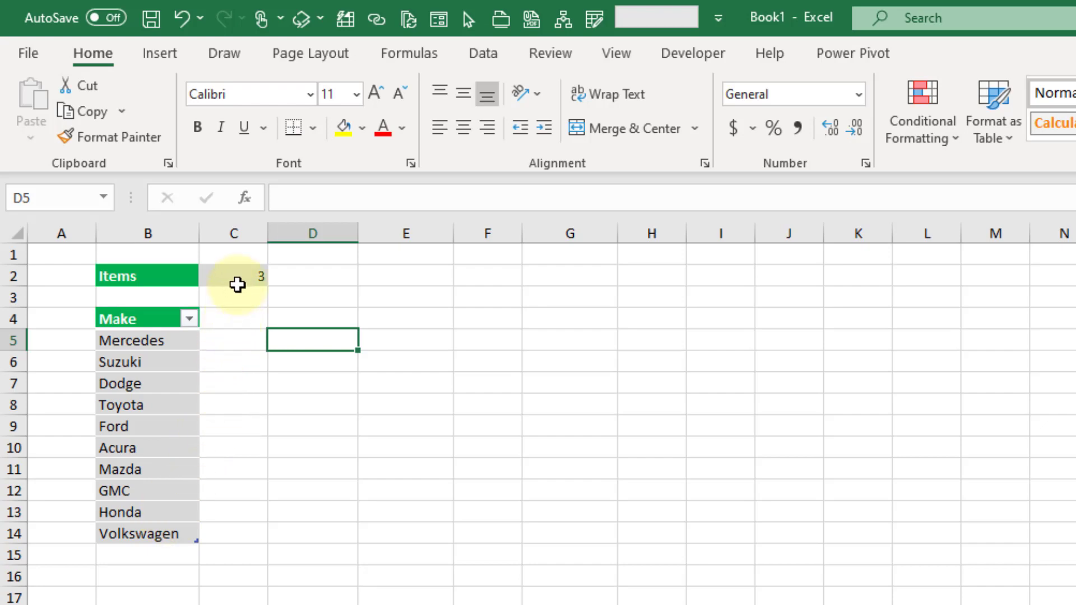
Step: In D5, start =RANDARRAY(ROWS(Cars[Make])) for one random number per make
click(234, 276)
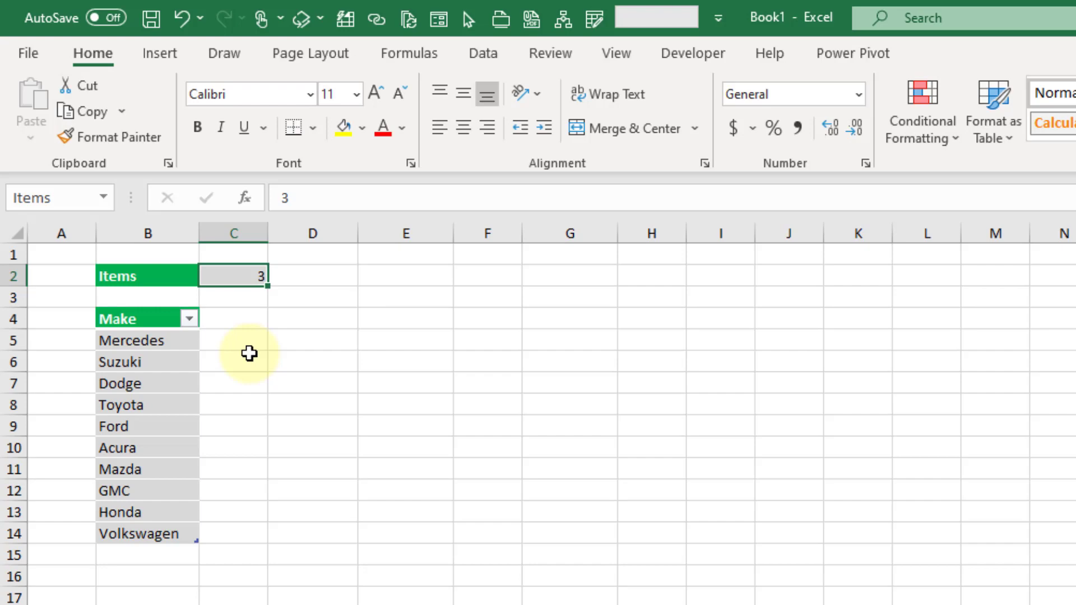
mouse_move(290, 345)
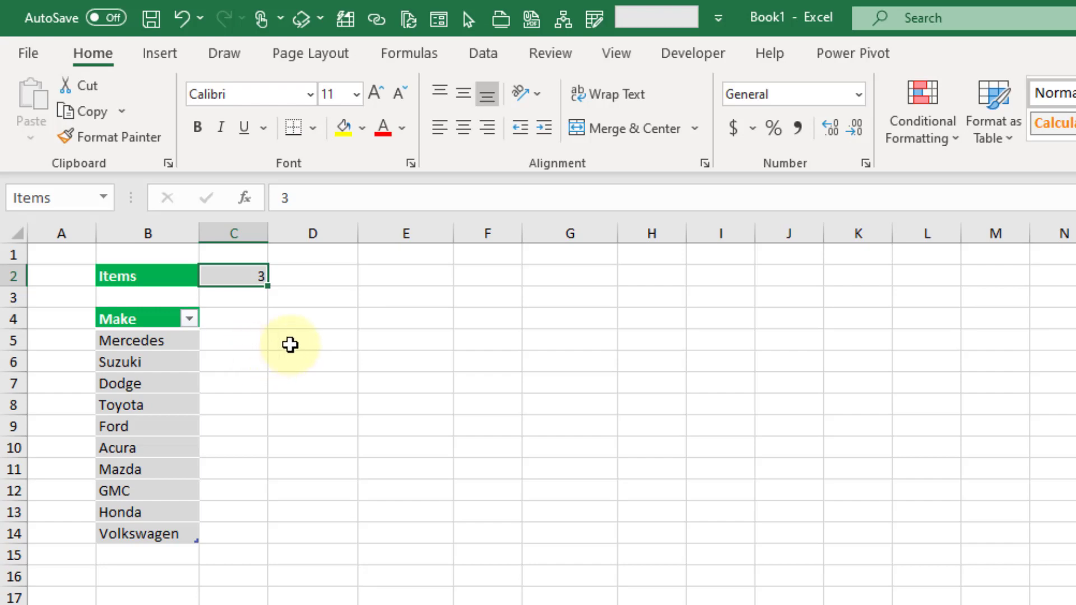
click(312, 340)
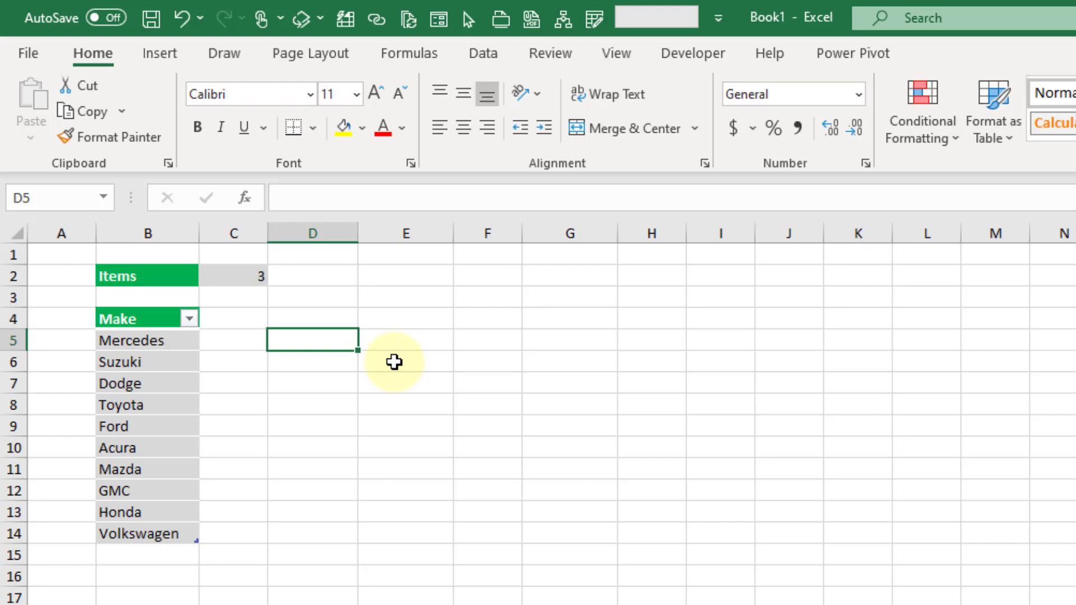
text(=rand)
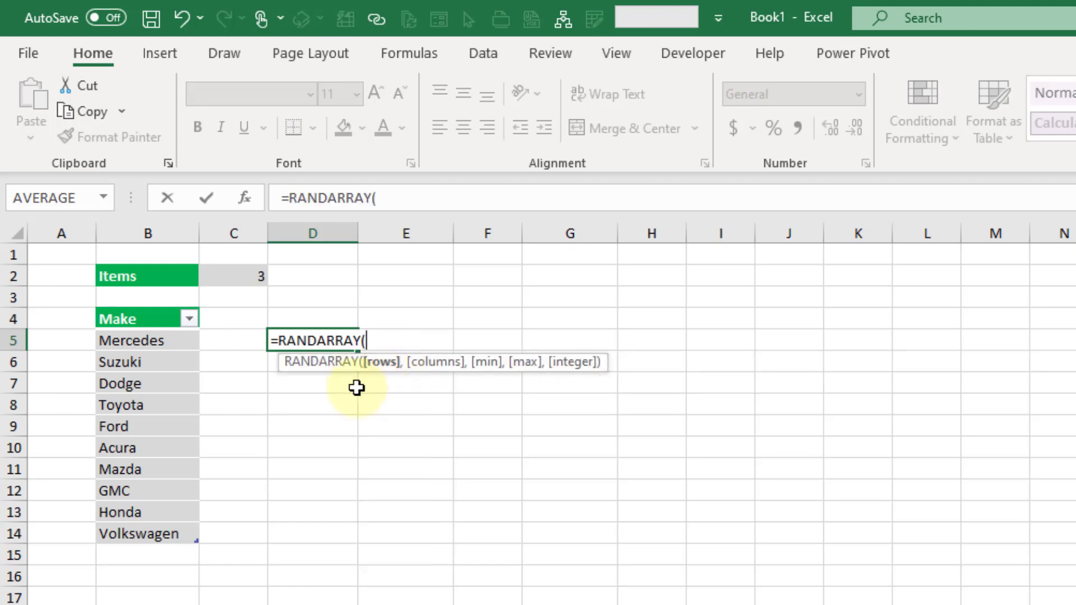
mouse_move(344, 388)
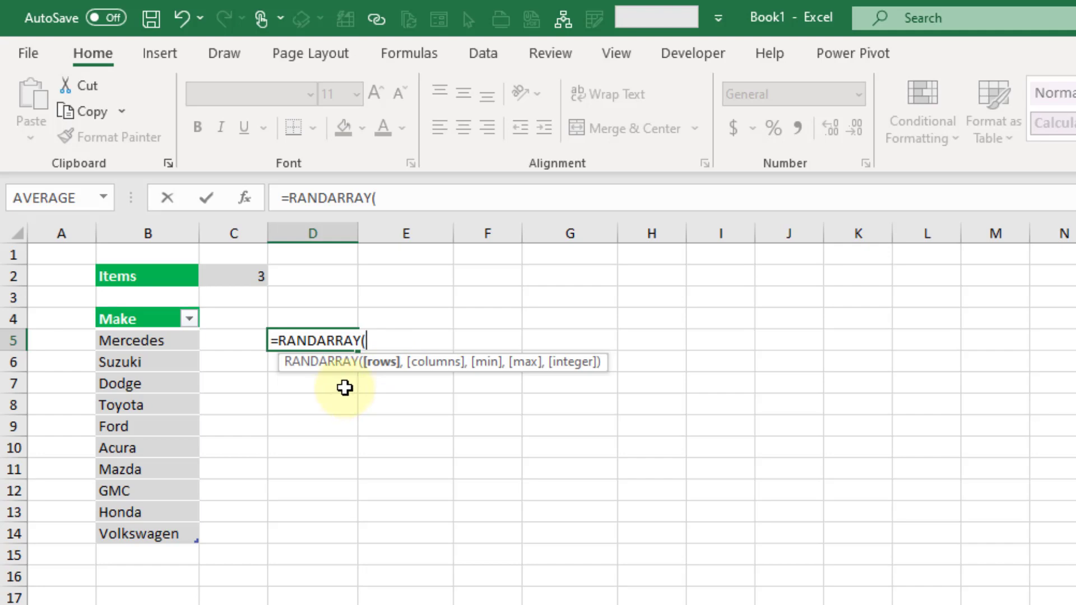
mouse_move(379, 381)
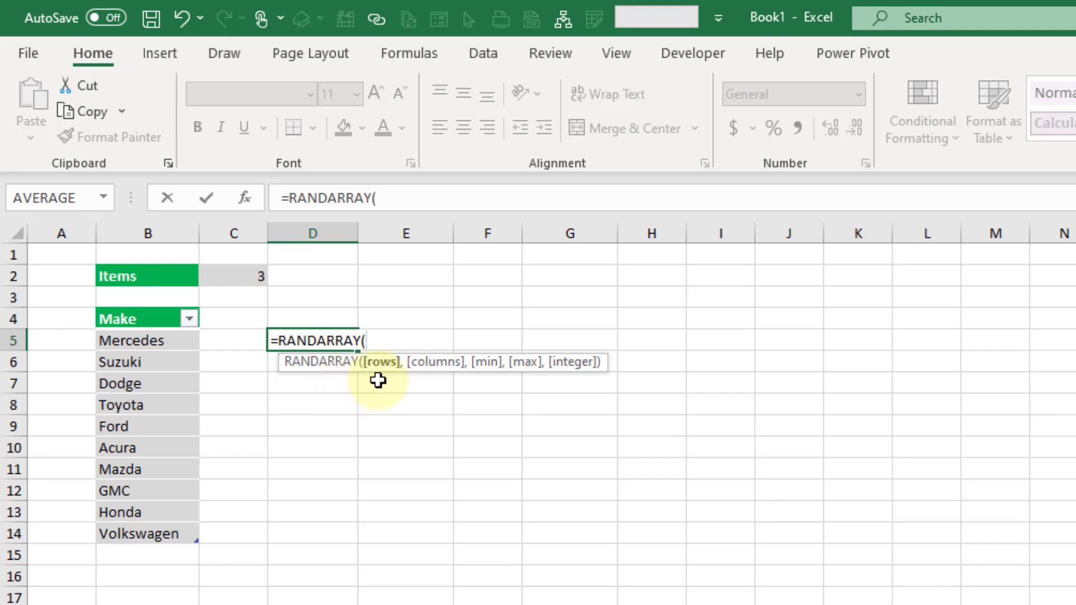
mouse_move(375, 388)
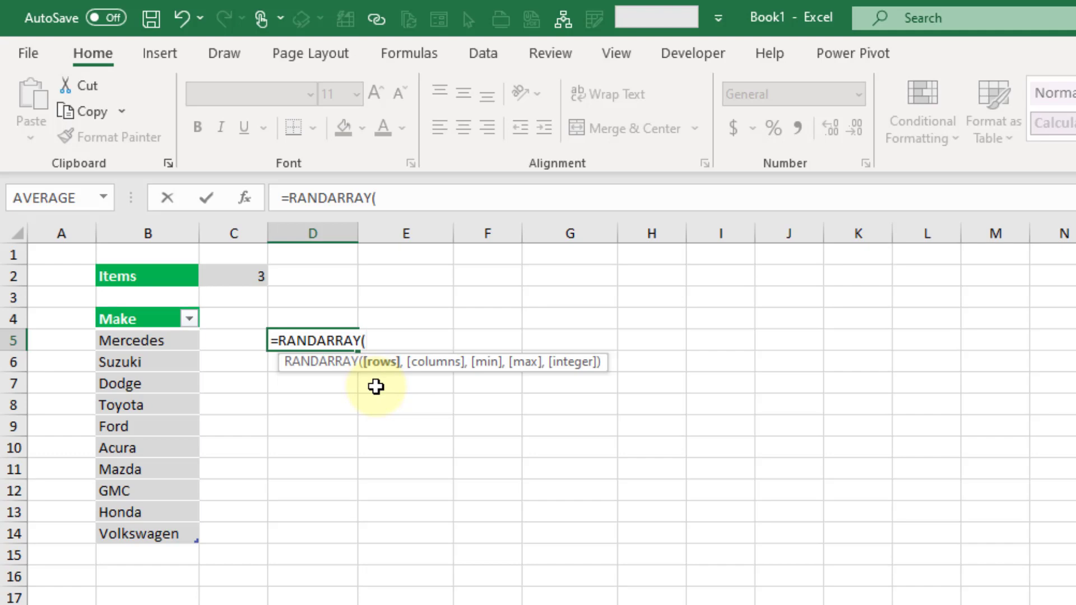
mouse_move(163, 530)
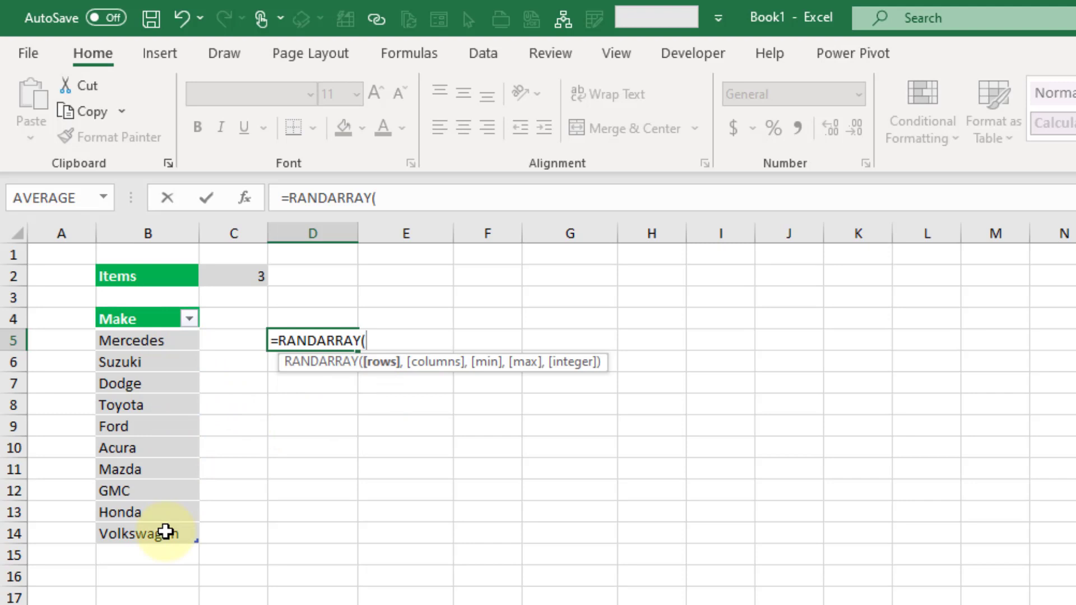
text(row)
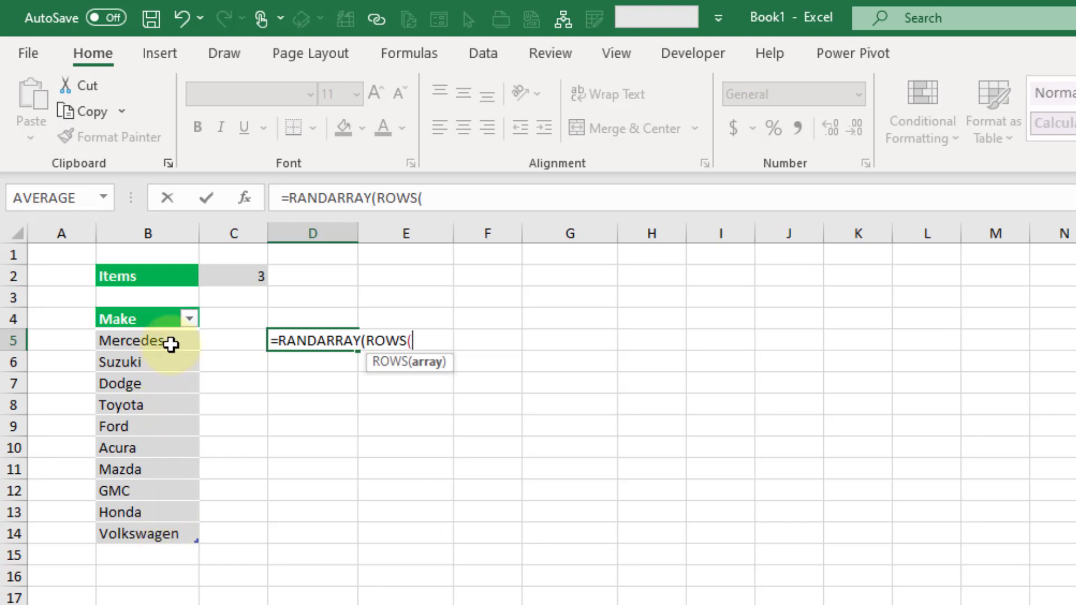
drag(148, 341, 148, 534)
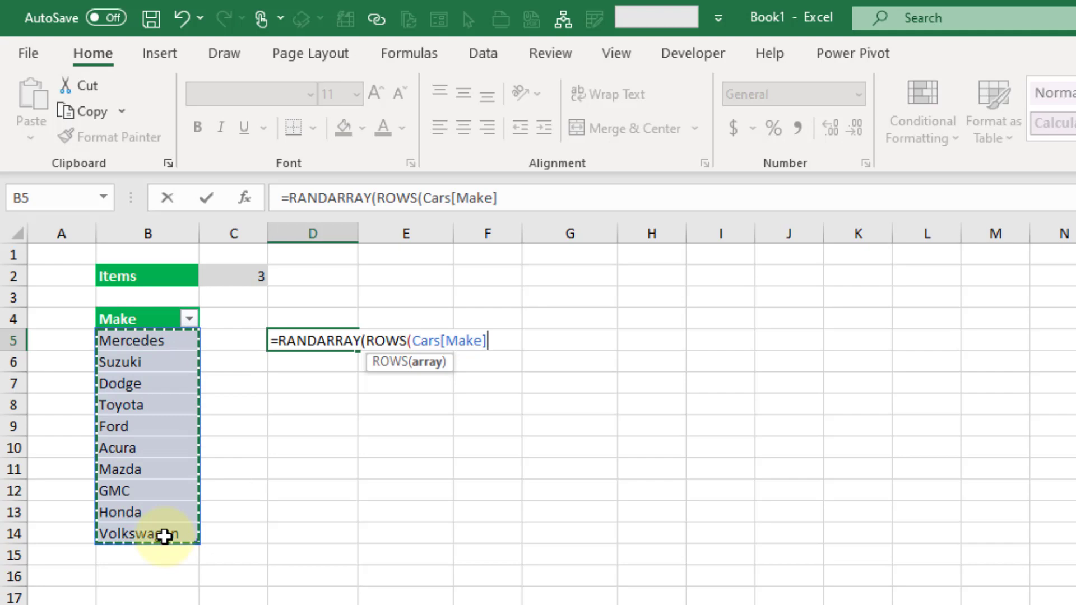
text())
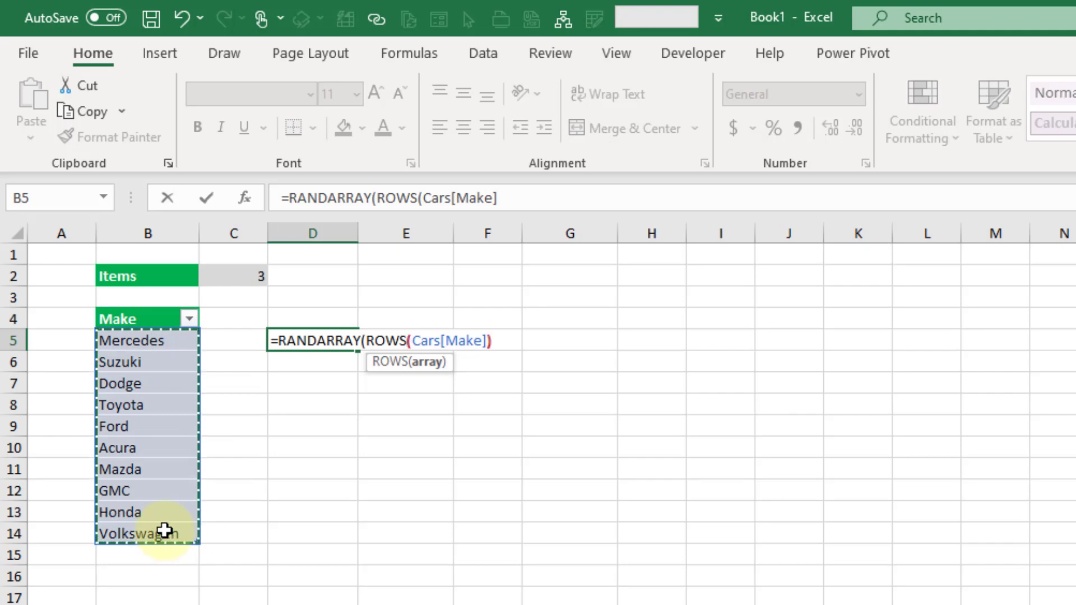
text())
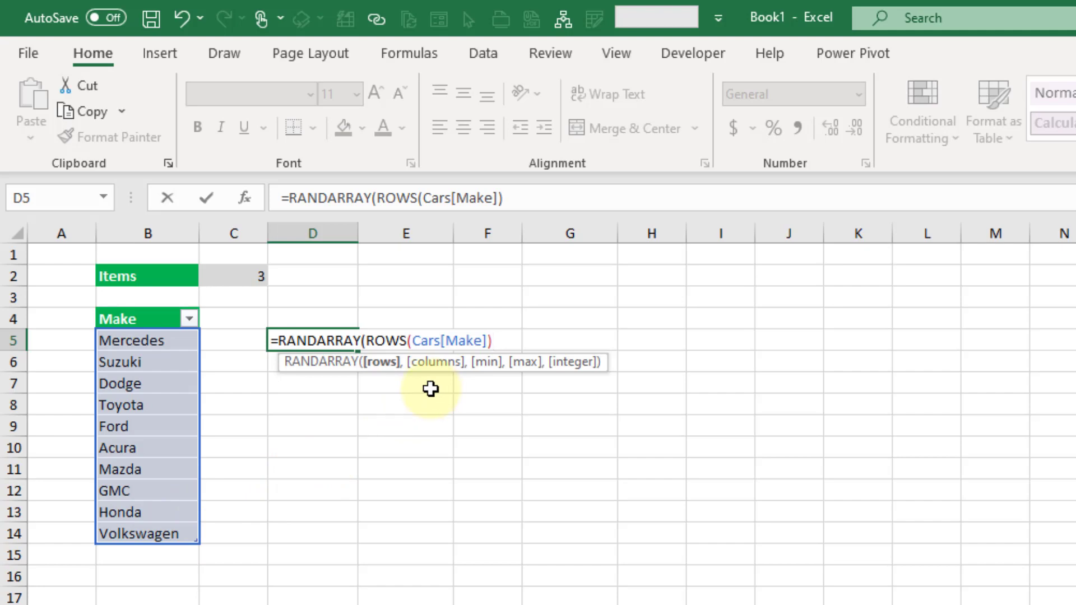
mouse_move(435, 388)
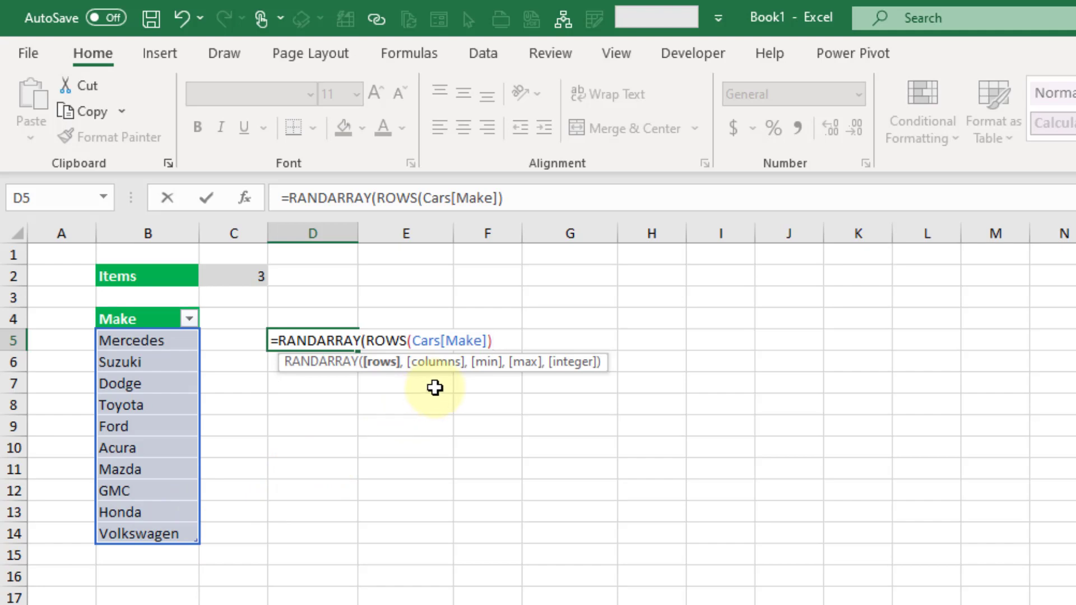
mouse_move(487, 392)
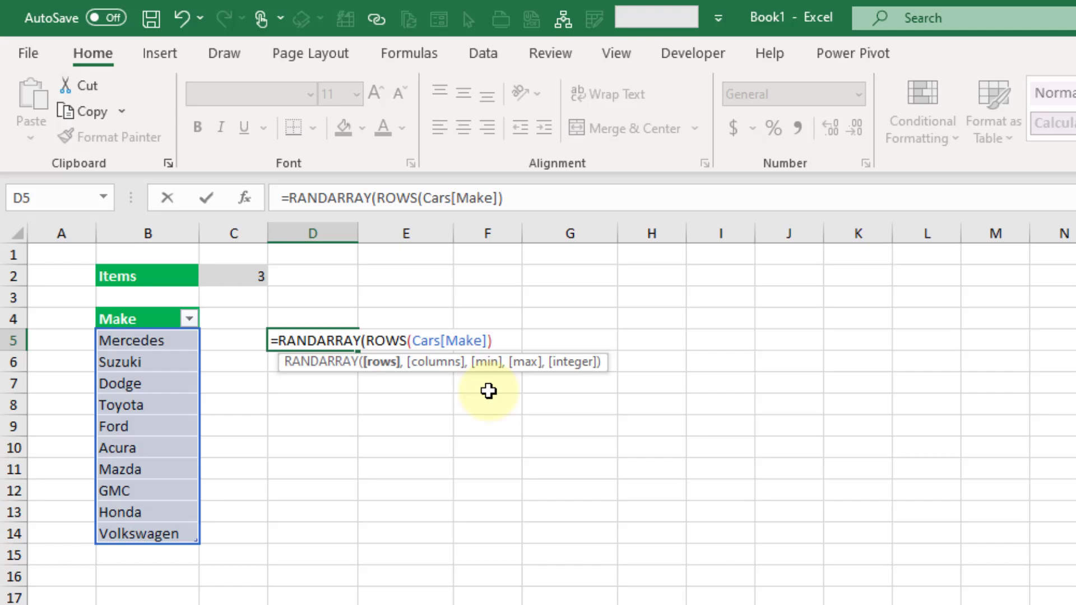
mouse_move(508, 399)
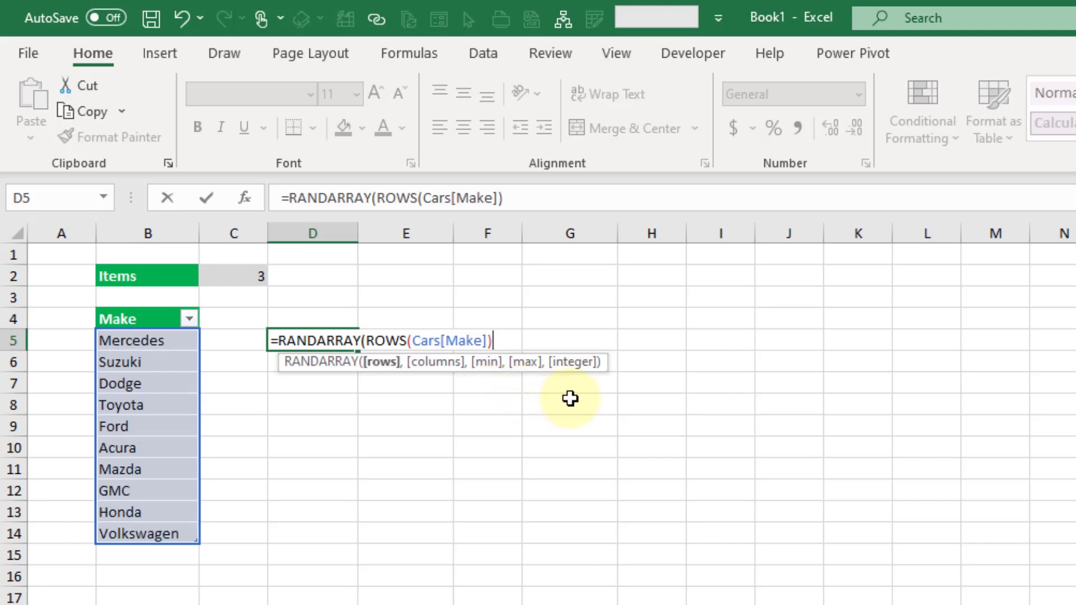
mouse_move(575, 392)
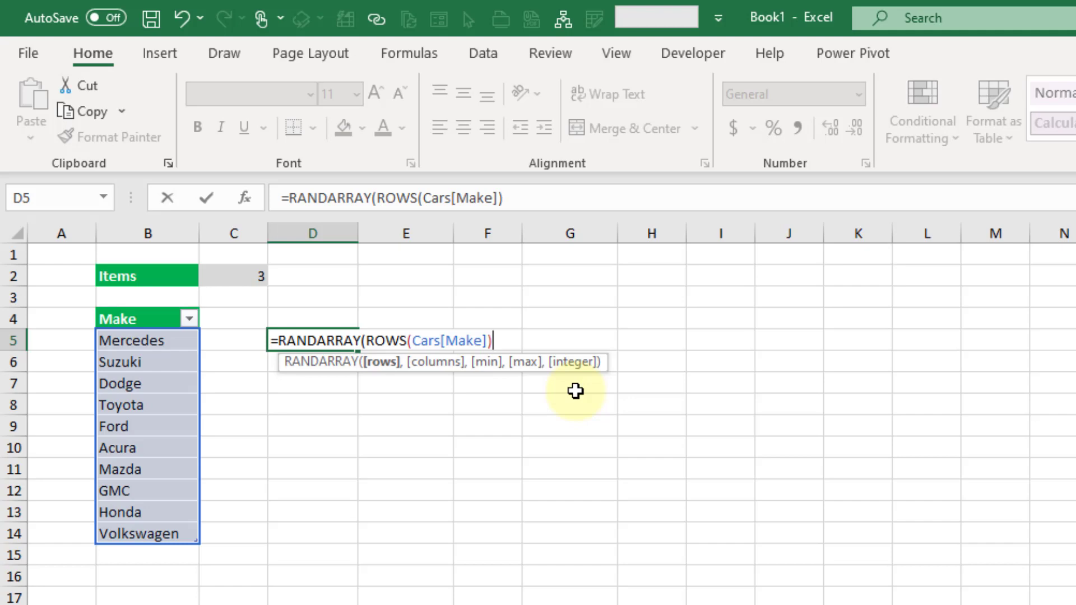
text())
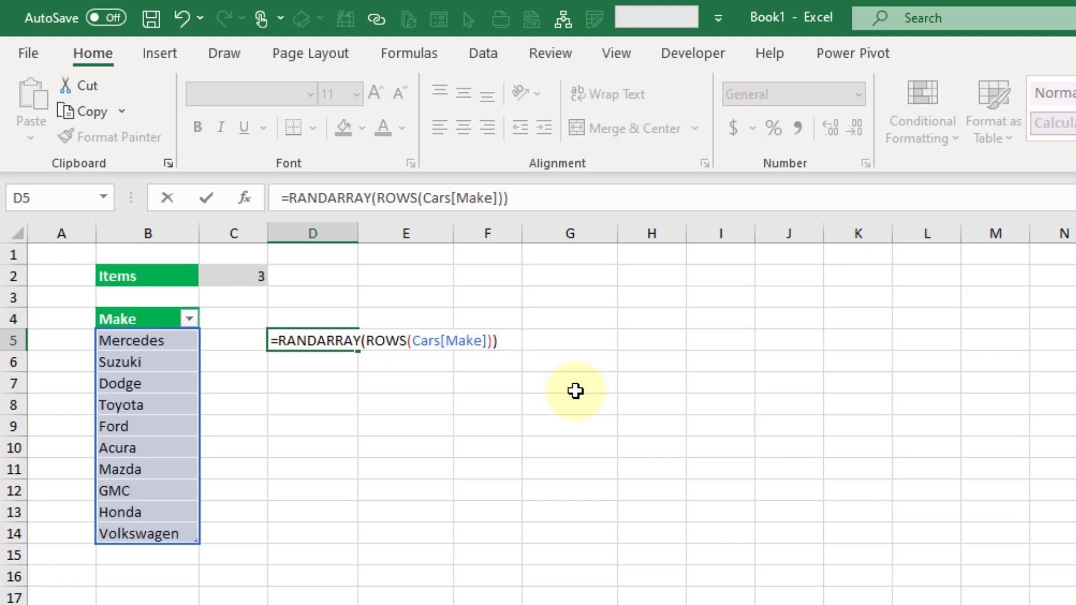
Step: Commit the RANDARRAY formula so D5 spills ten random decimals, then select E5
key(Enter)
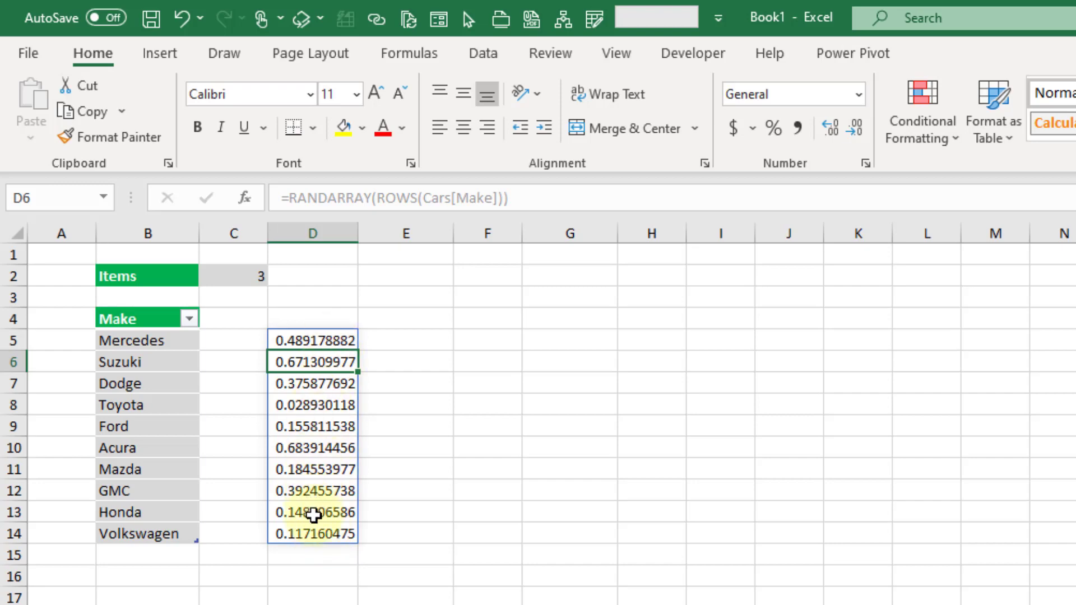
mouse_move(154, 496)
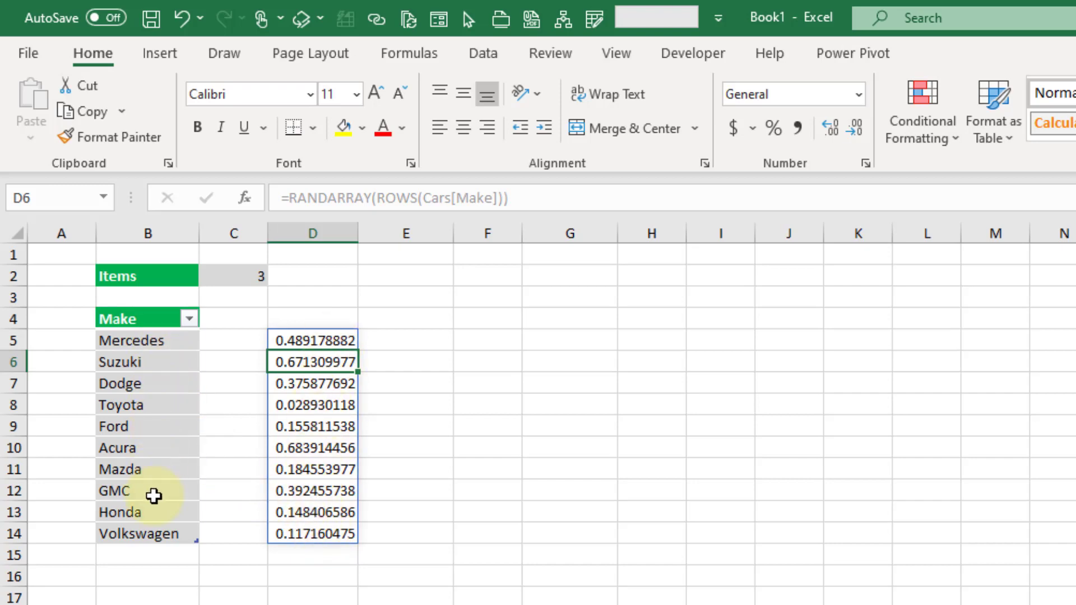
click(405, 340)
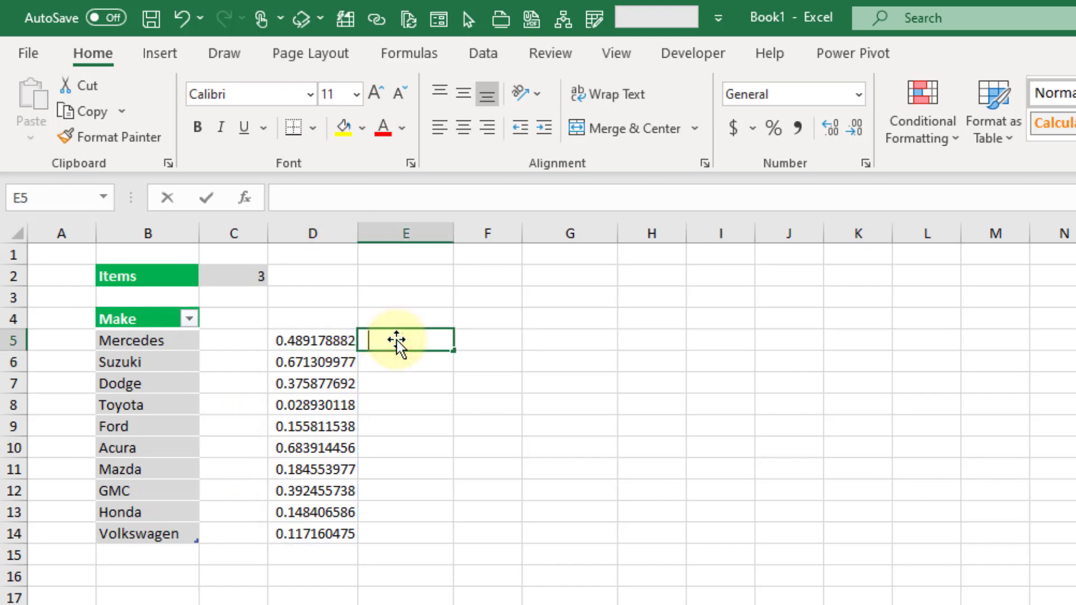
Step: Enter =SORTBY(Cars[Make],D5#) in E5 to shuffle the makes by the random numbers
text(=sort)
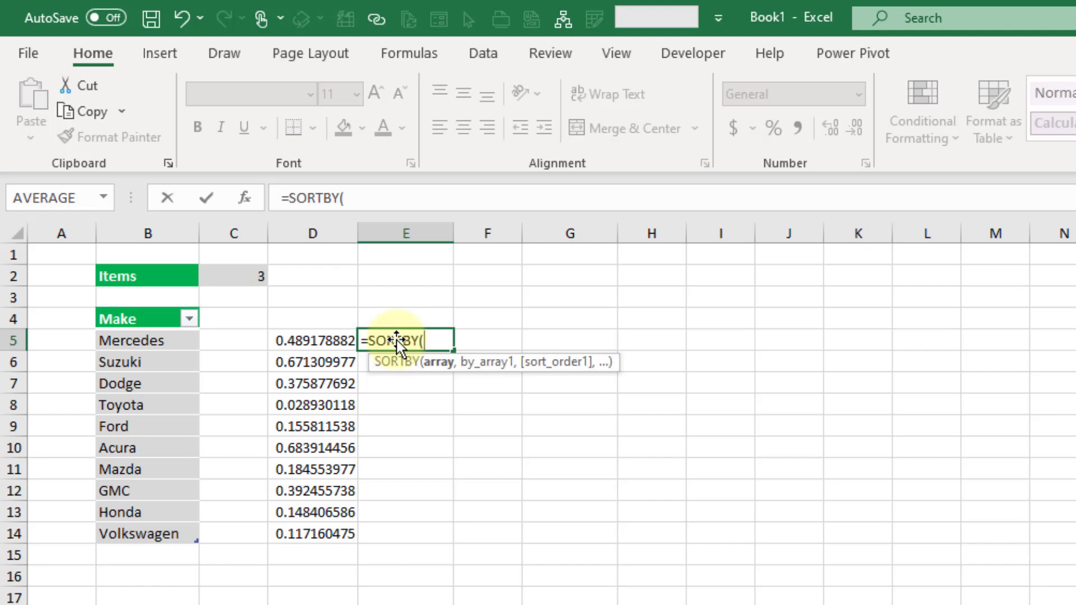
click(158, 340)
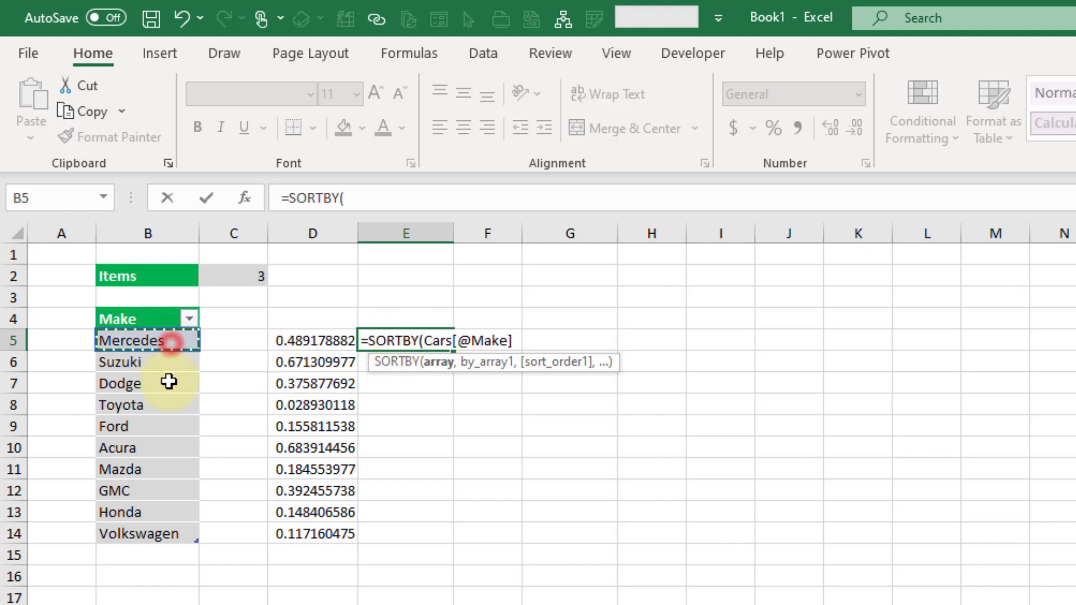
drag(146, 341, 147, 496)
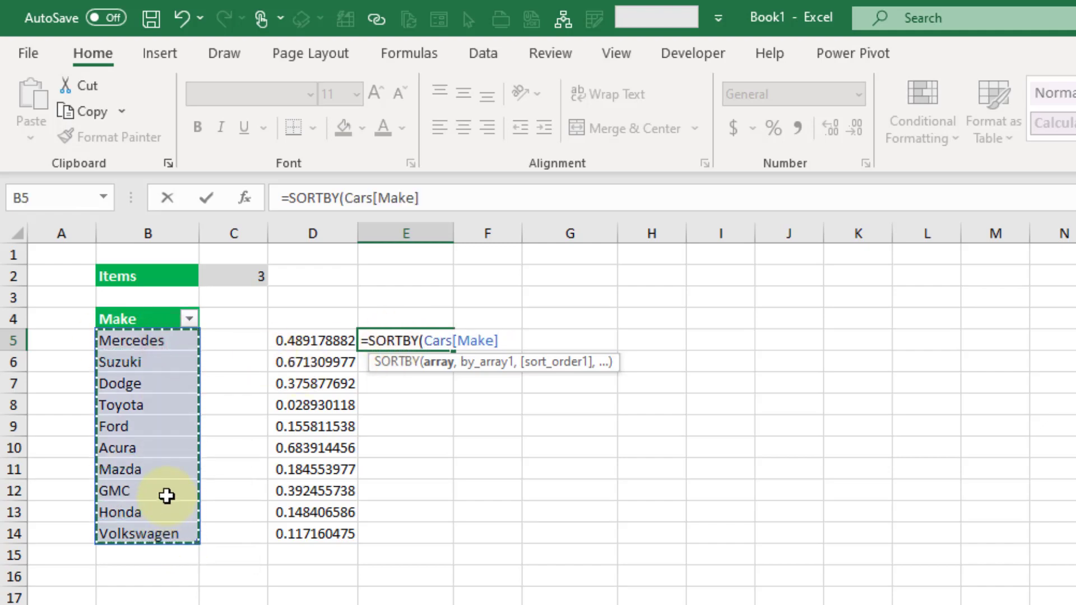
text(,)
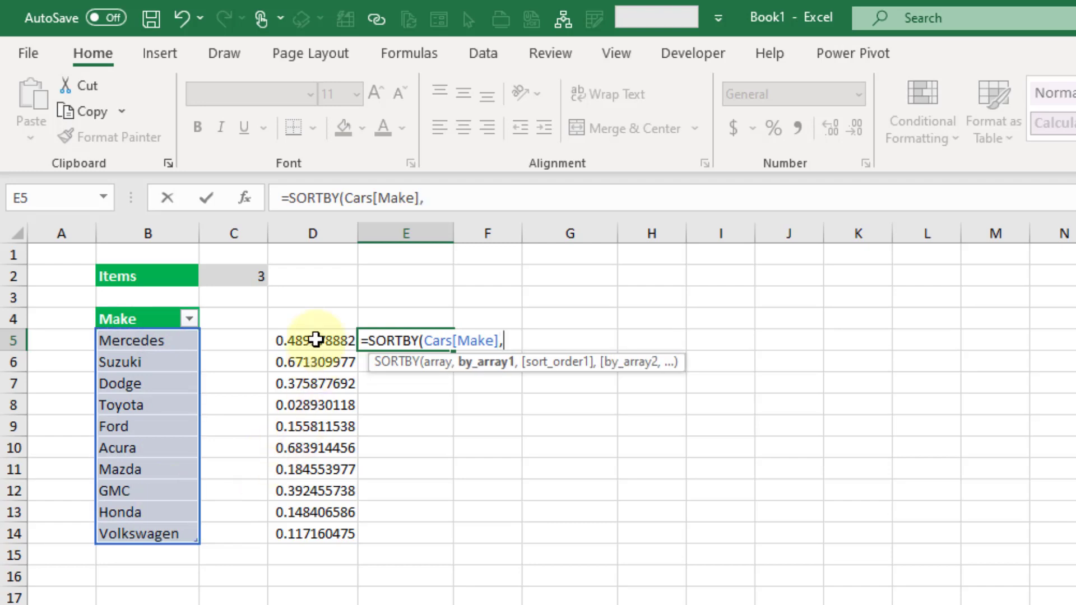
drag(313, 340, 313, 533)
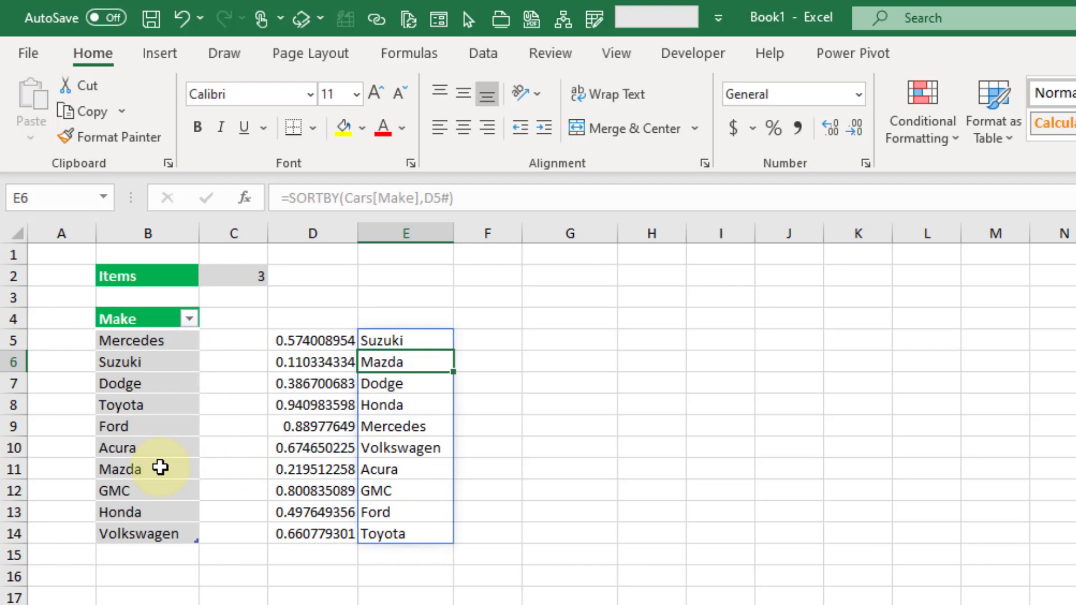
mouse_move(461, 363)
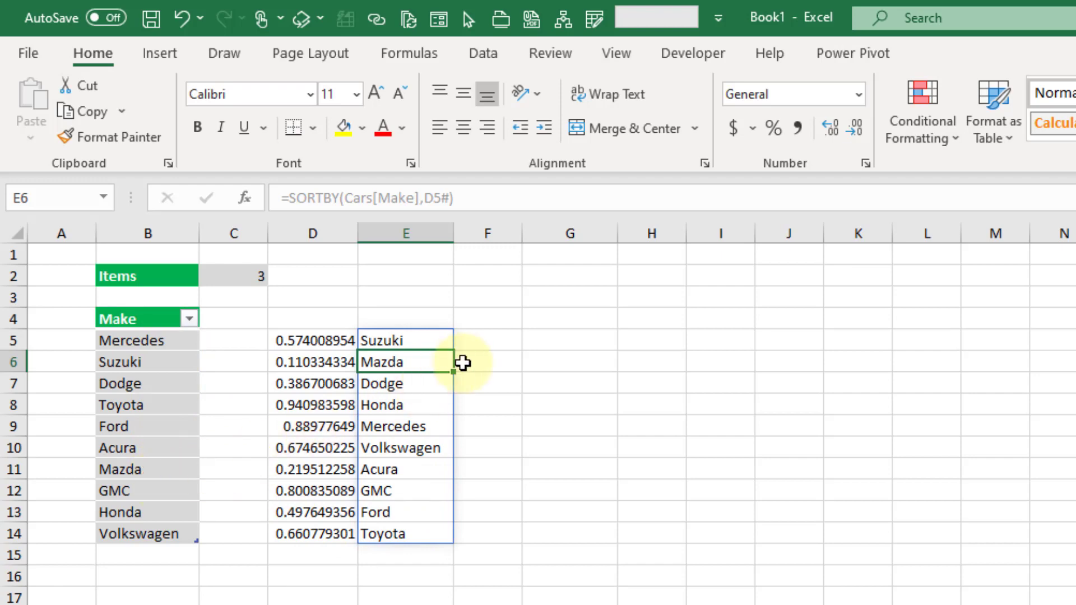
click(487, 340)
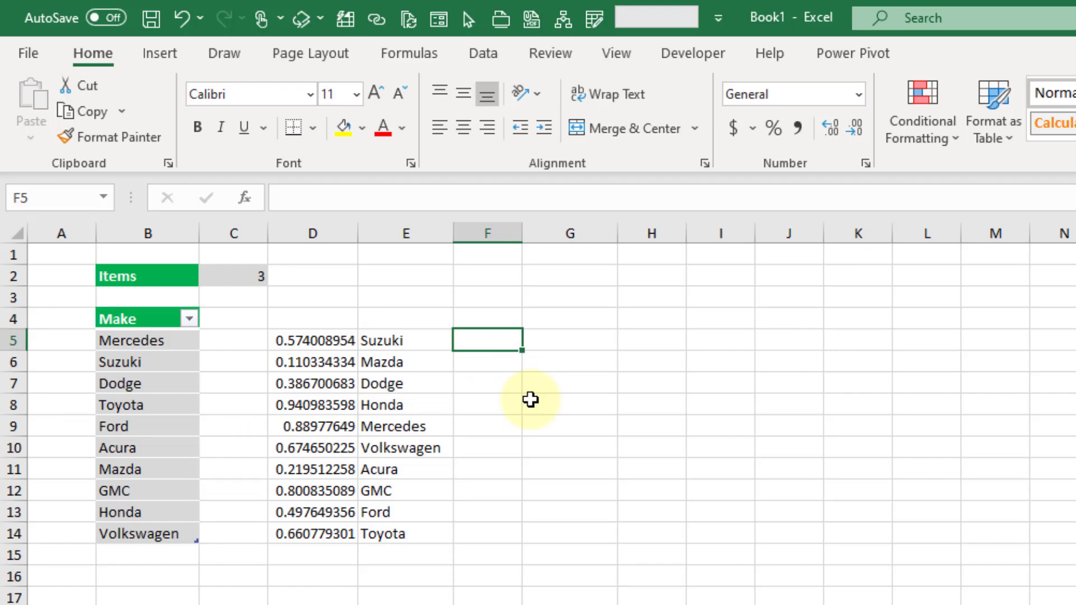
mouse_move(432, 340)
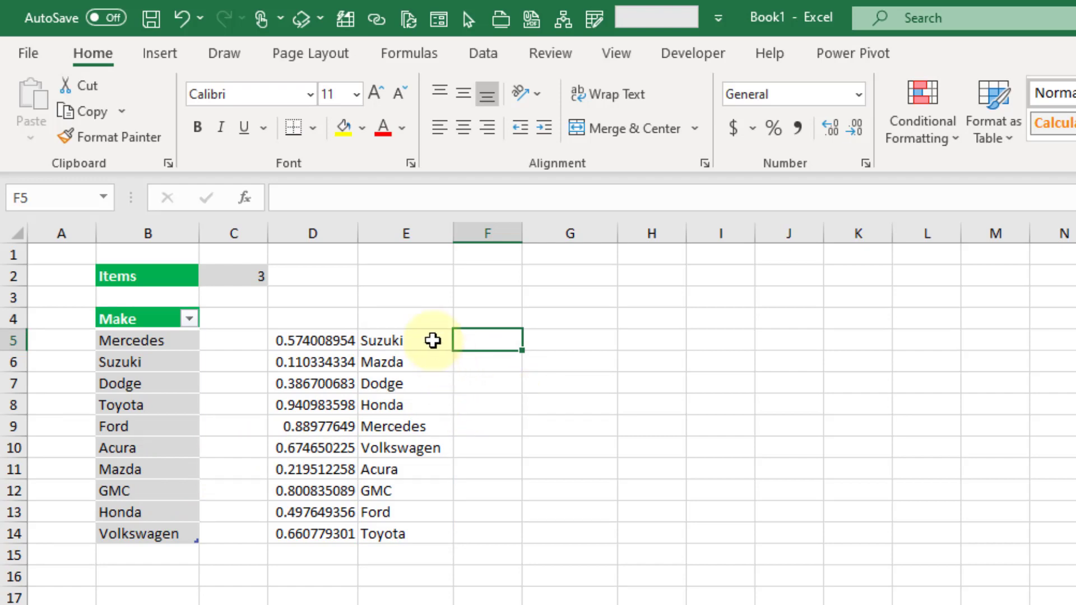
click(406, 341)
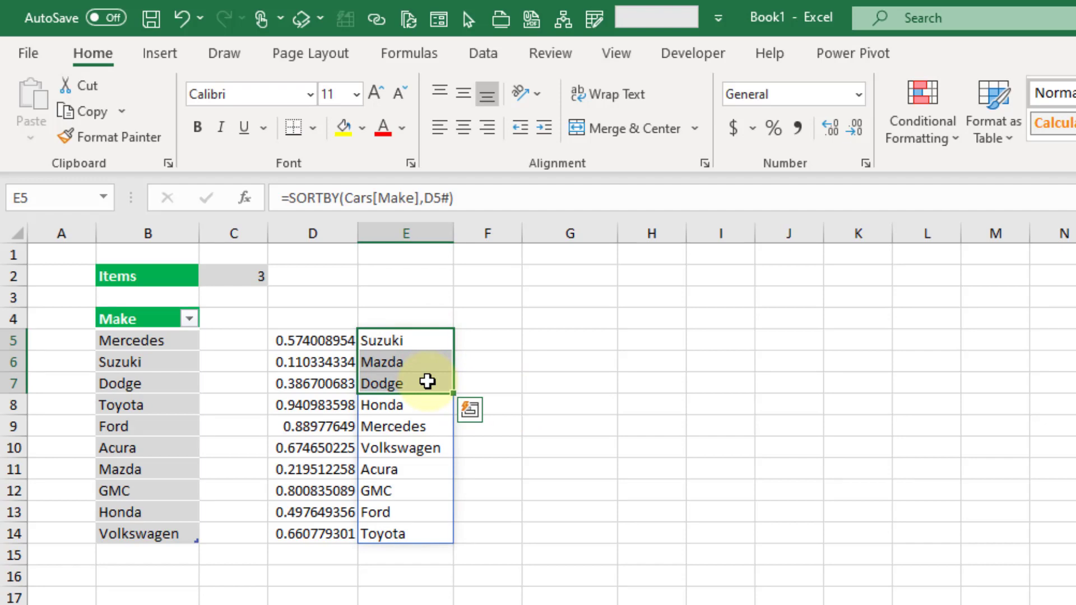
click(486, 341)
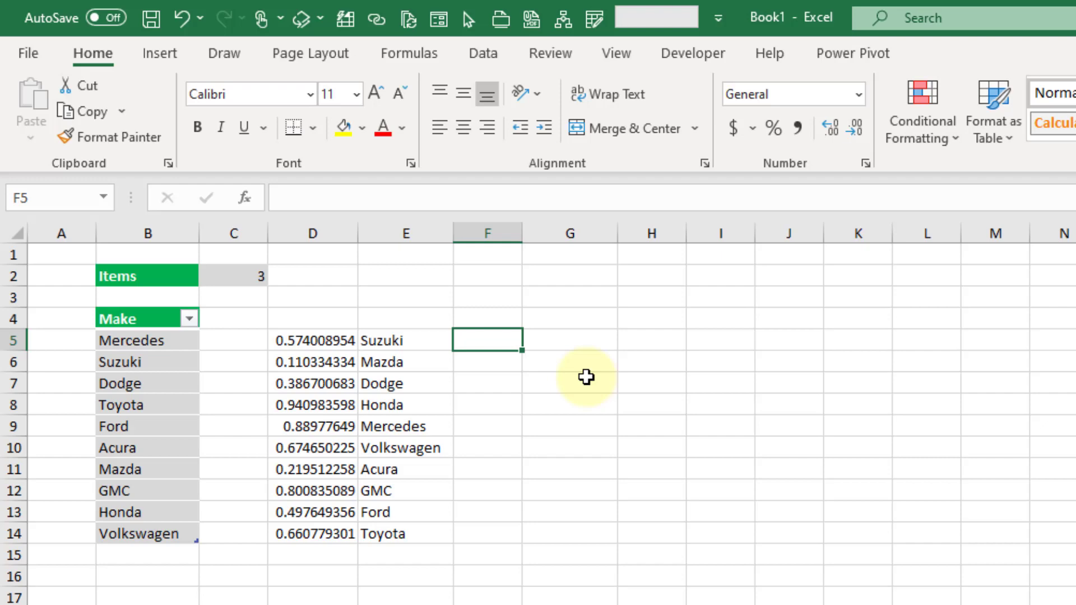
Step: Enter =INDEX(E5#,Items) in F5 to return the make at the Items position
text(=inde)
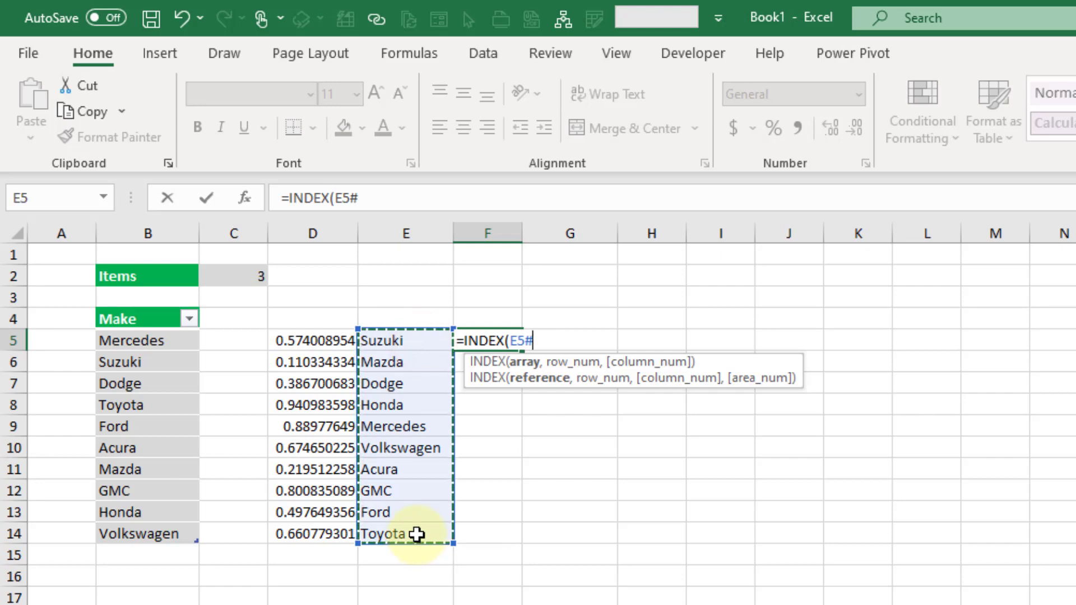
mouse_move(436, 370)
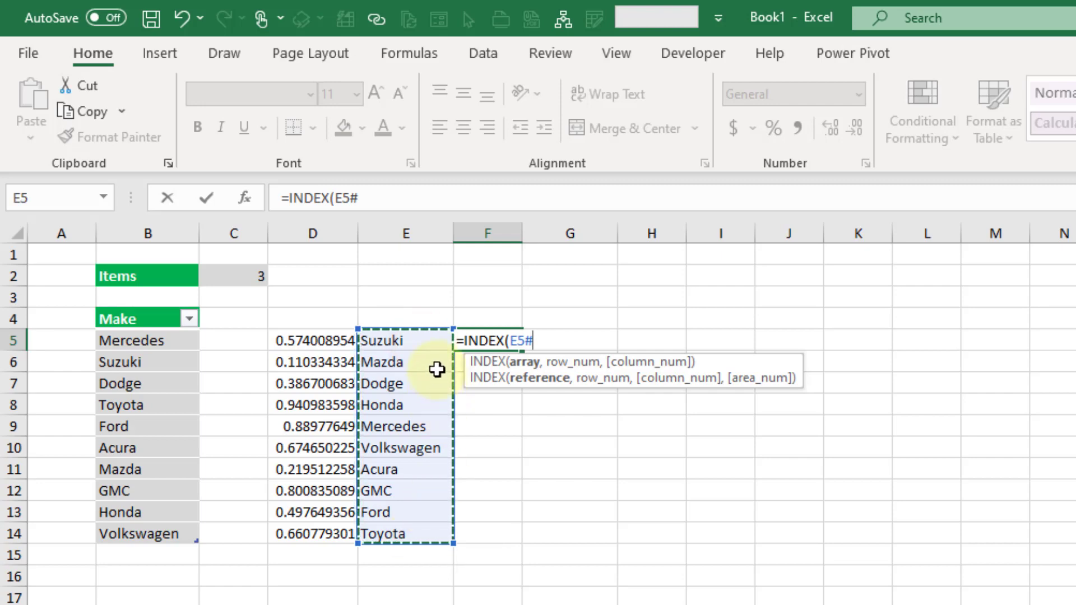
text(,)
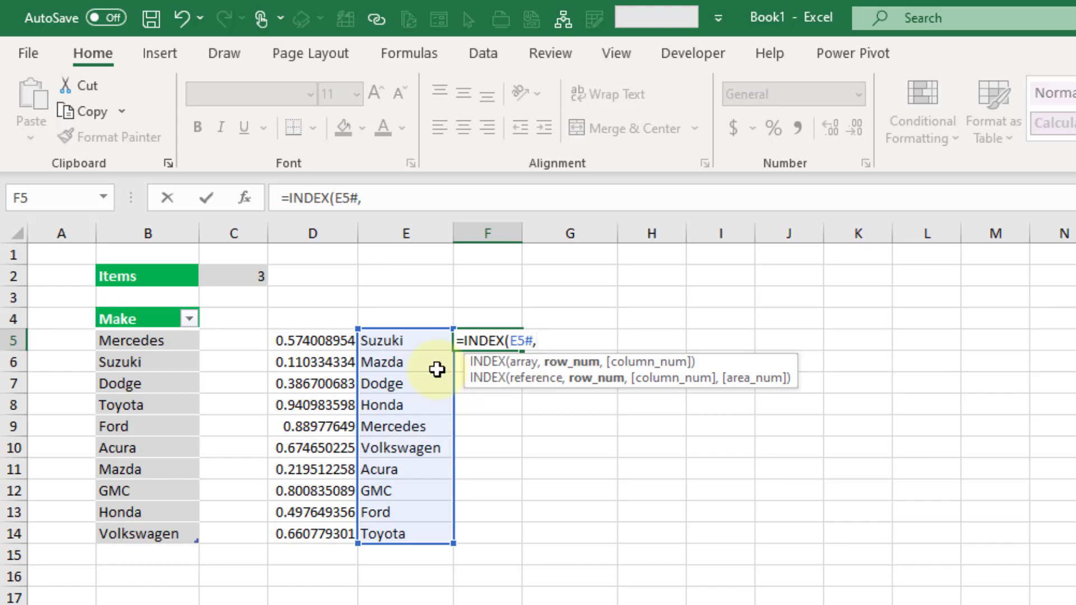
mouse_move(244, 276)
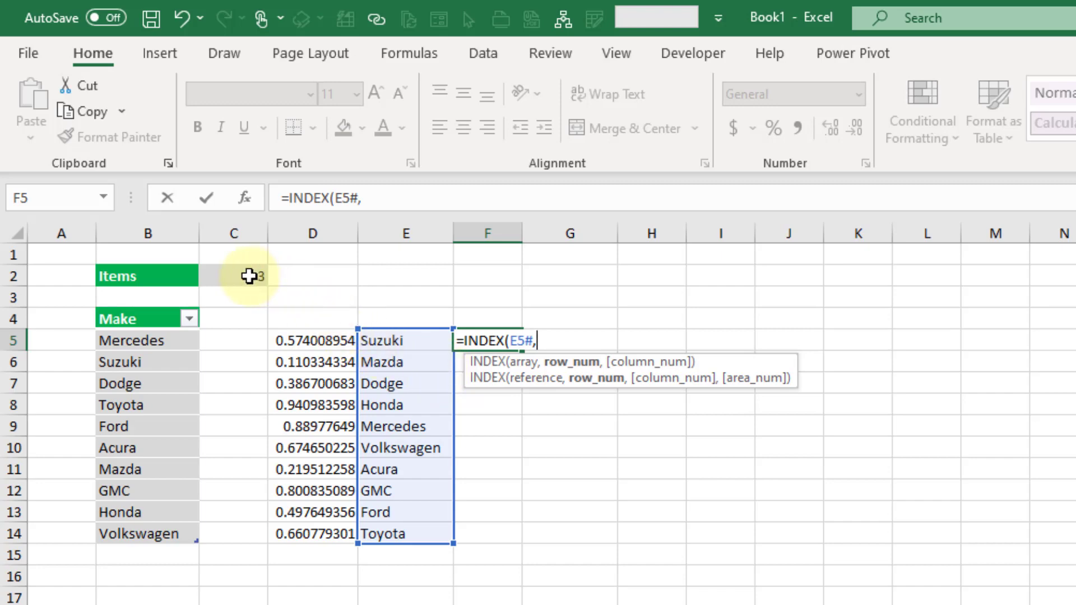
click(234, 276)
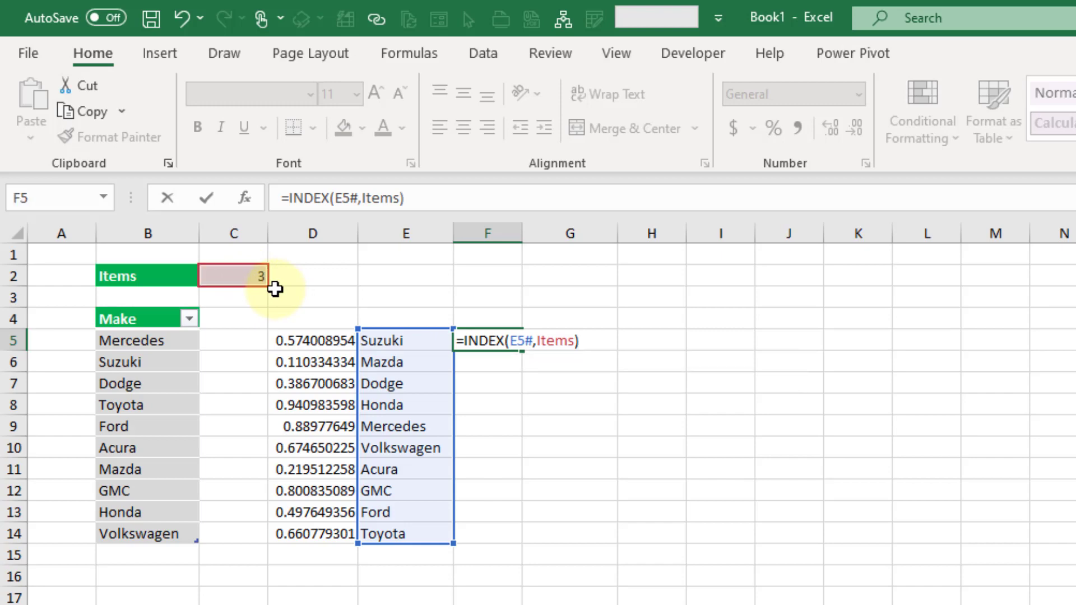
key(Enter)
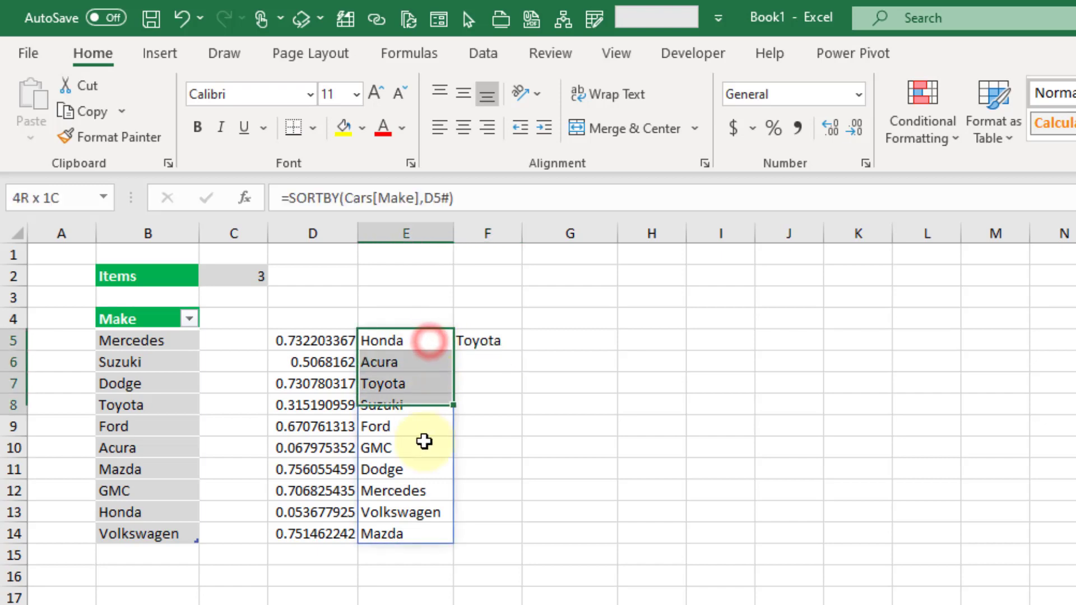
Step: Compare the shuffled makes in E5–E7 with F5's result, then reselect F5
click(405, 383)
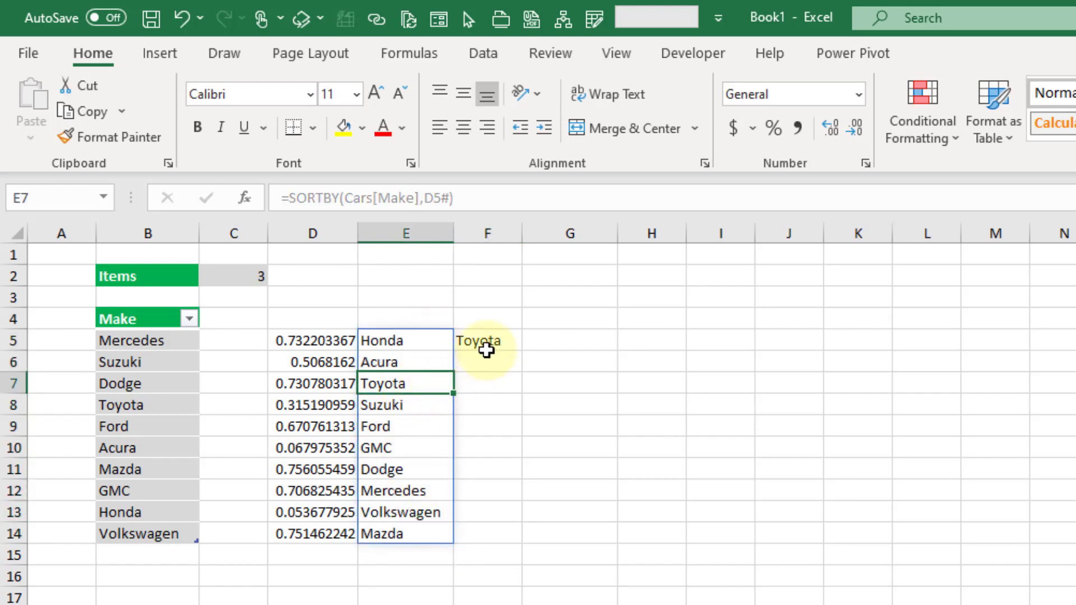
click(487, 341)
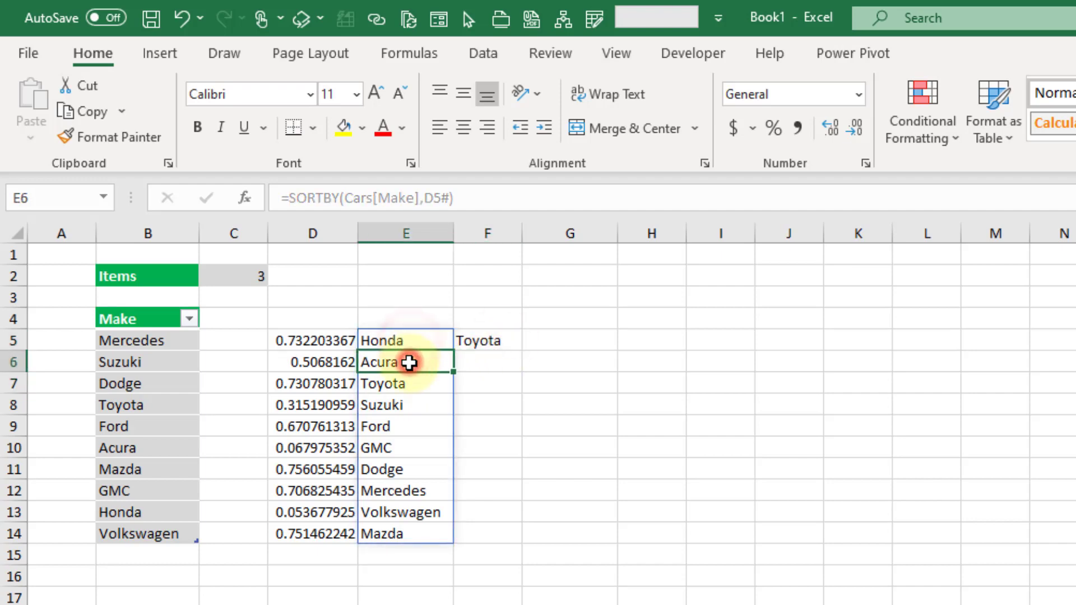
click(427, 382)
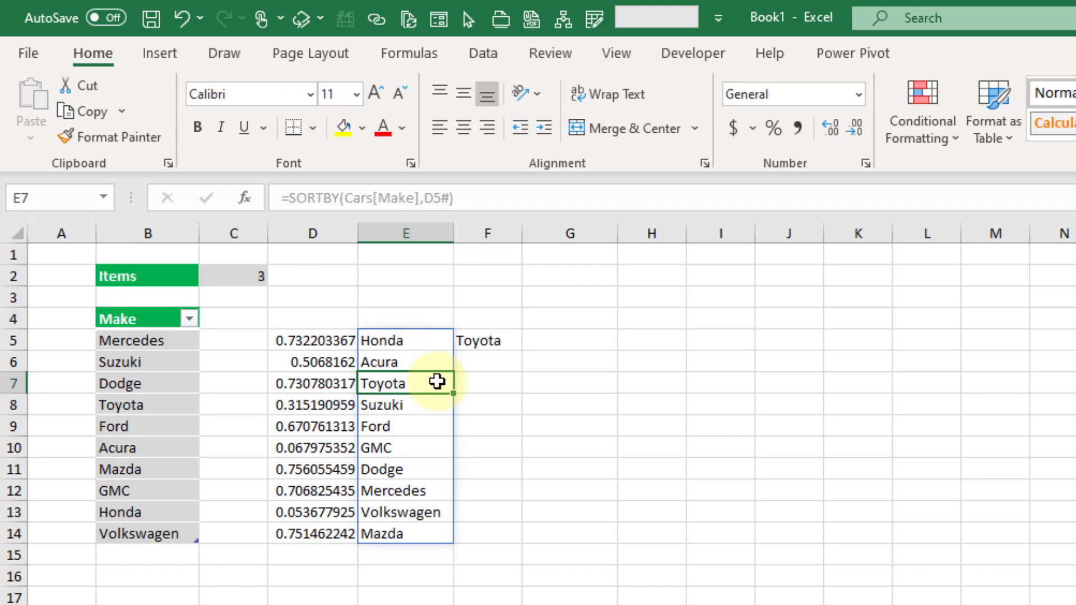
click(487, 340)
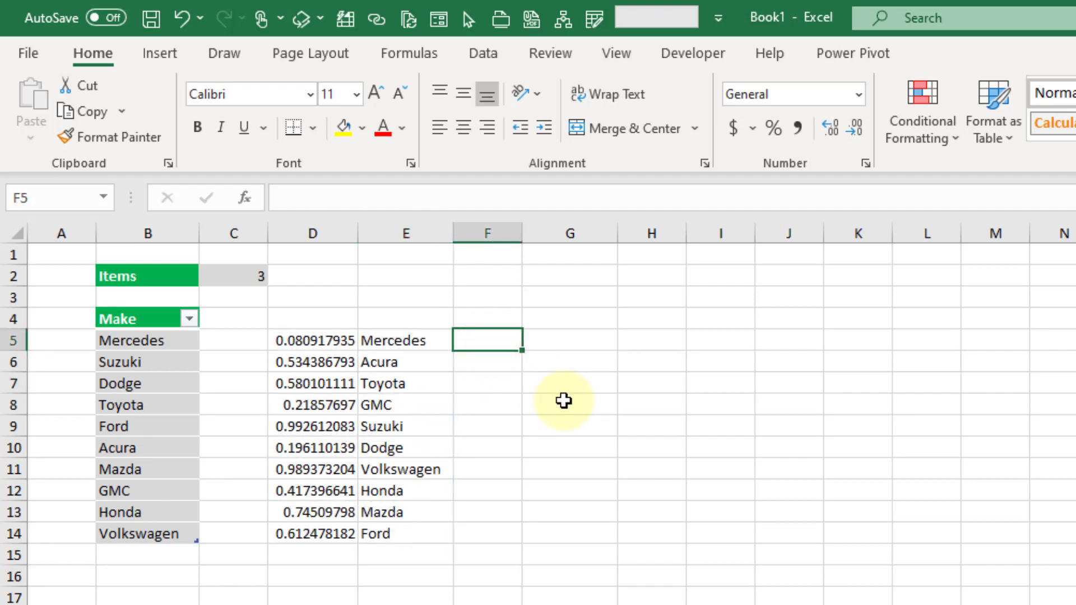
Step: Enter =SEQUENCE(Items) in F5 to spill the numbers 1 to the Items count
text(=)
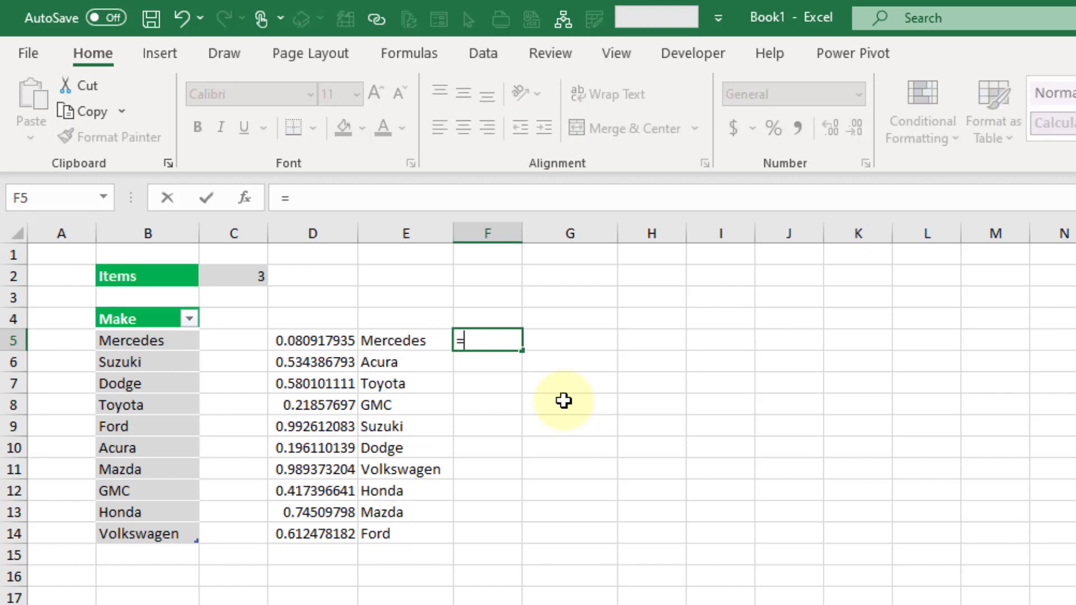
text(s)
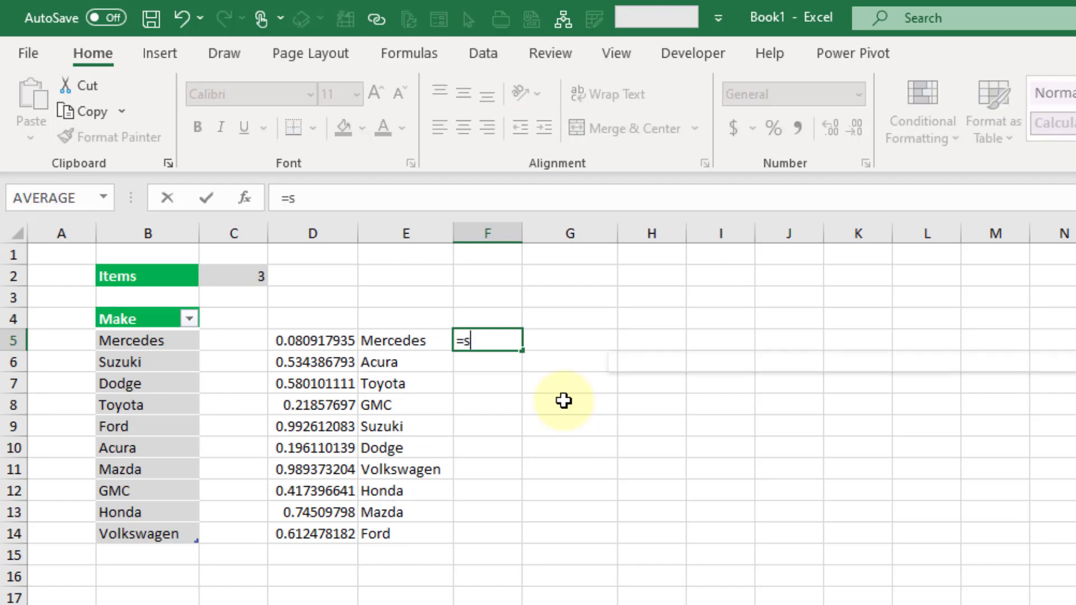
text(e)
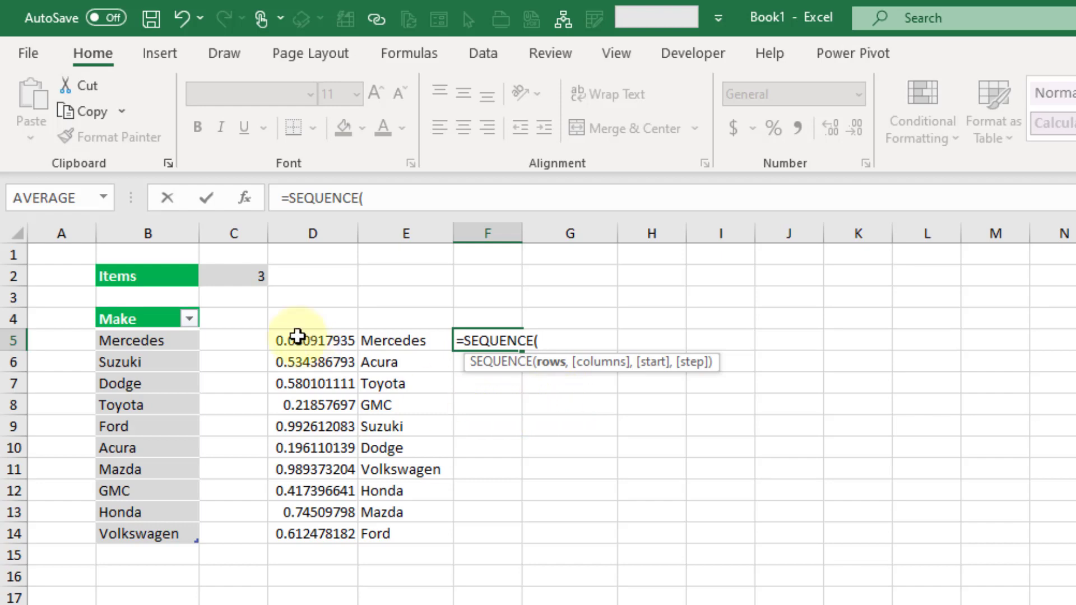
click(237, 275)
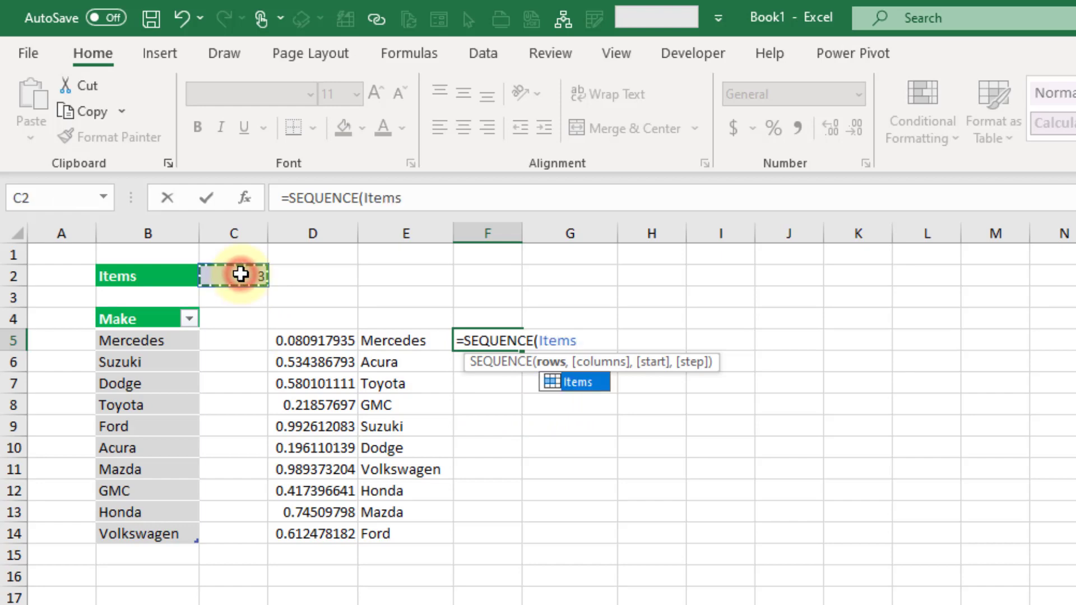
text(,)
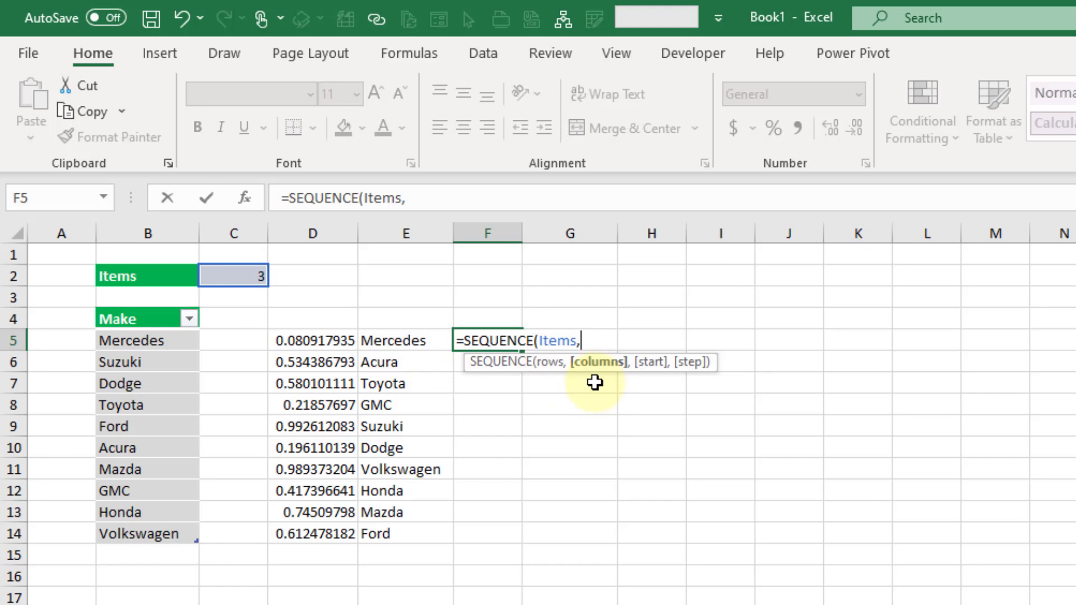
mouse_move(649, 399)
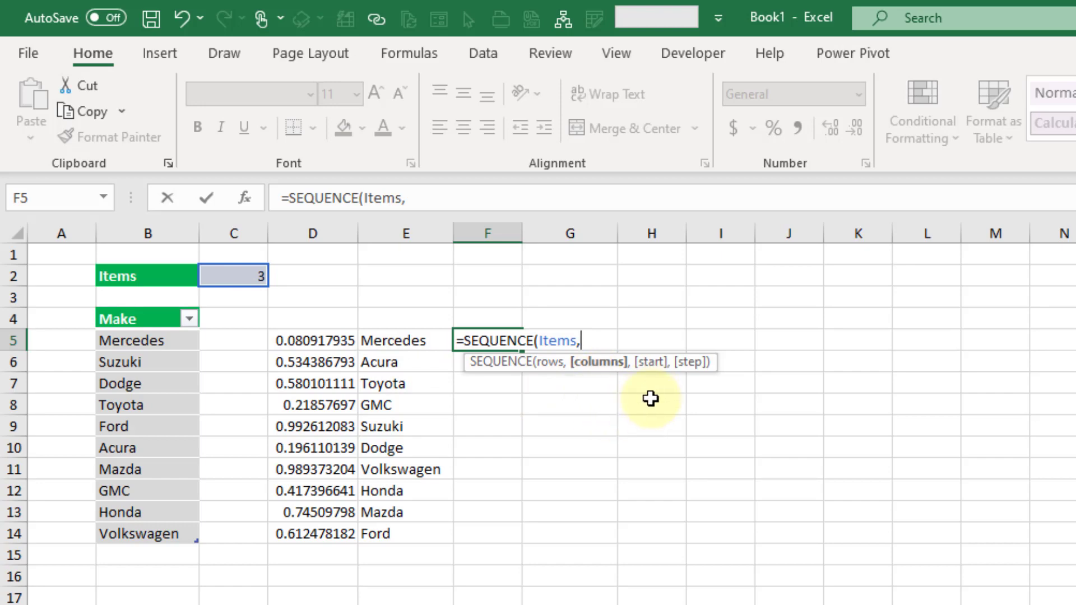
mouse_move(690, 390)
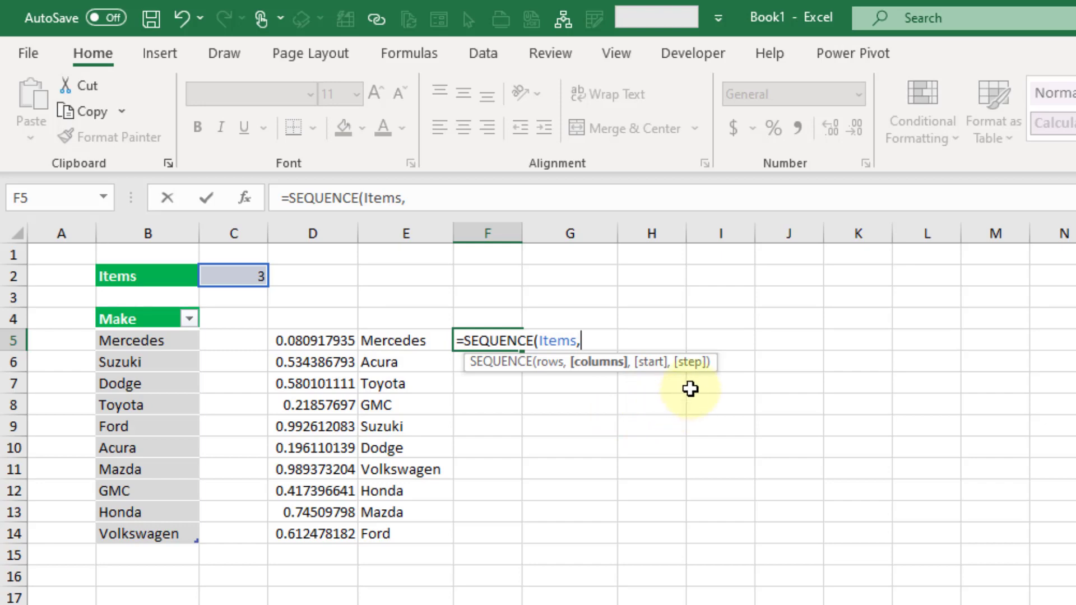
key(Backspace)
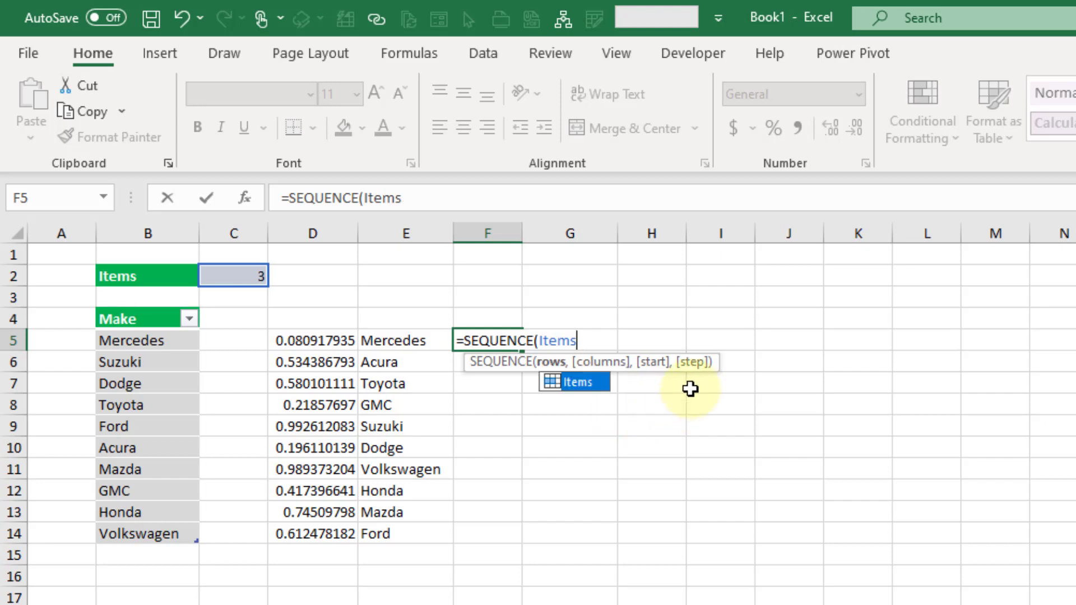
key(Enter)
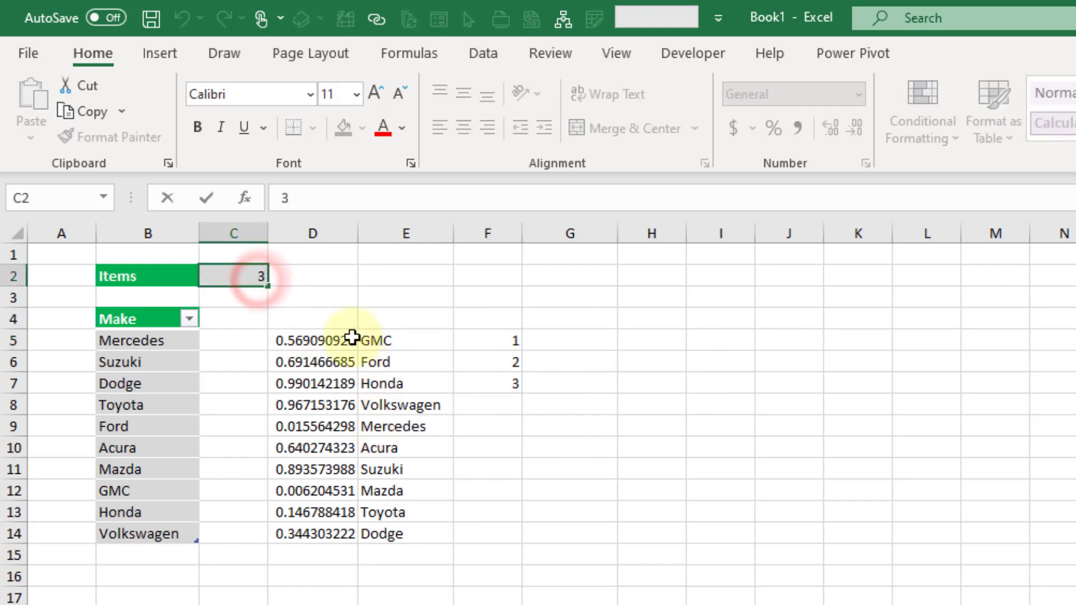
Step: Test the spill by entering an Items count of 4, then go back to restore it
text(4)
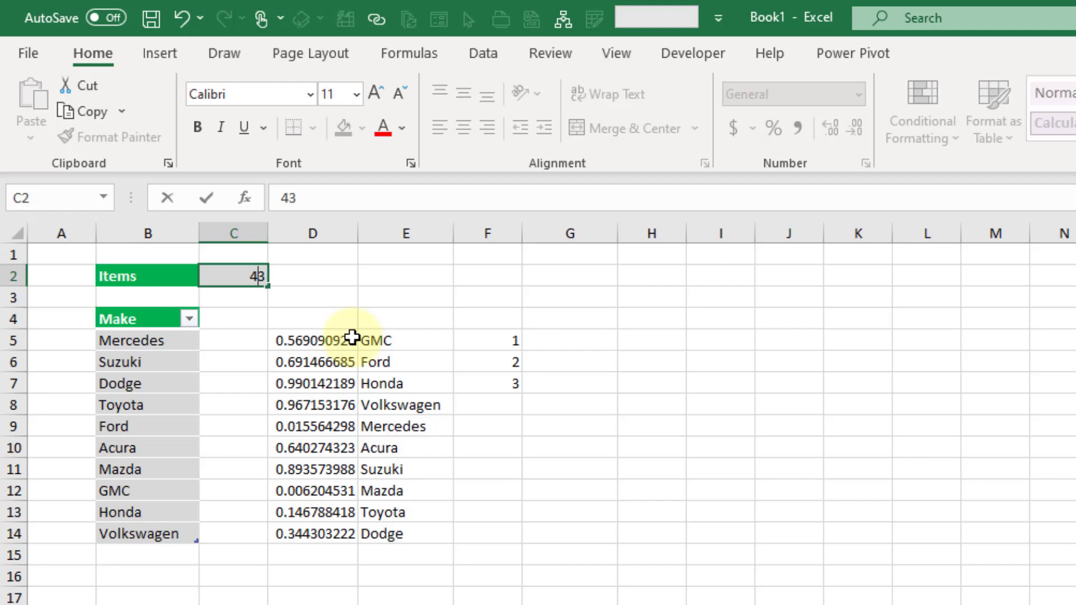
key(Enter)
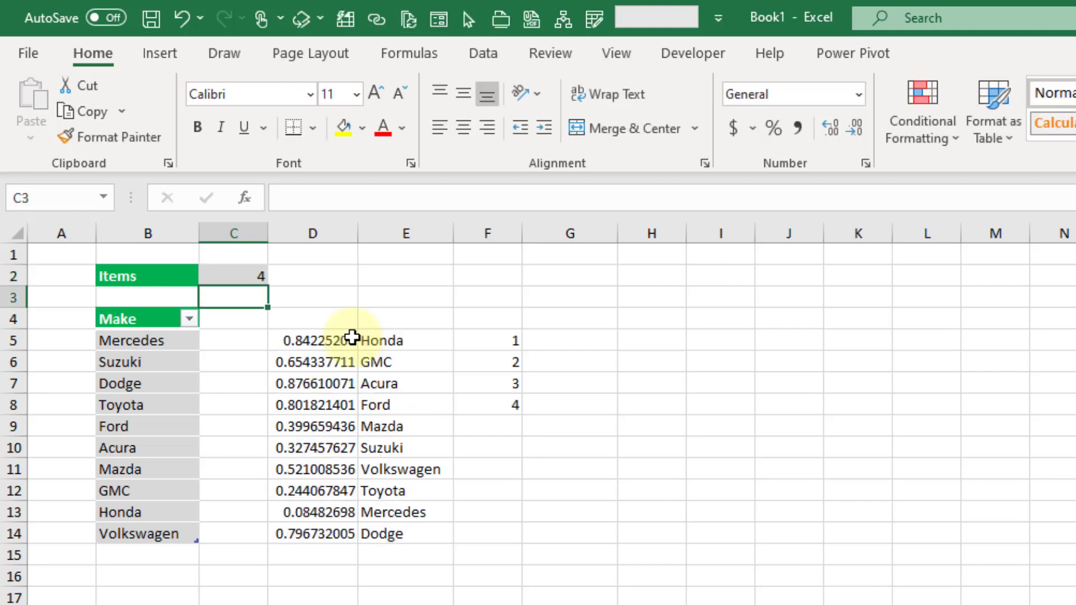
click(487, 340)
text(3)
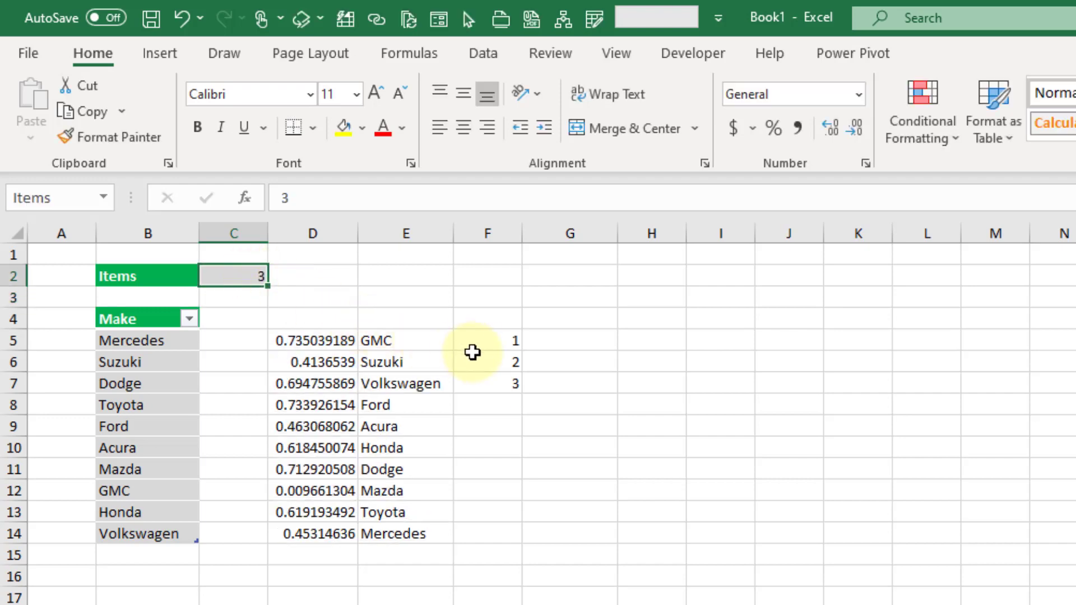
Step: Enter =INDEX(E5#,F5#) in G5 to return the shuffled makes at positions 1–3
click(551, 341)
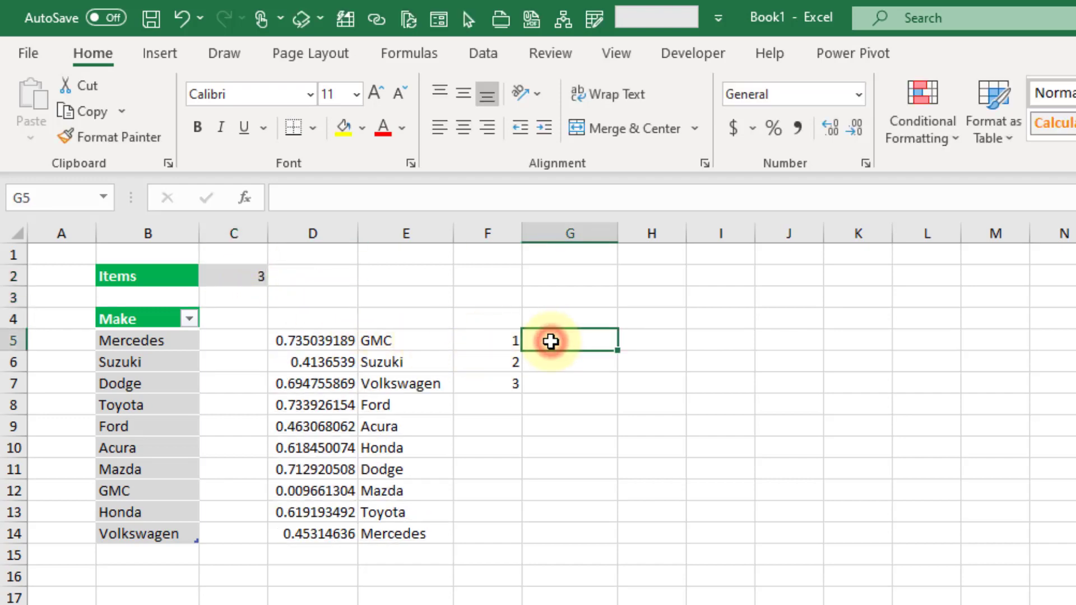
text(=ind)
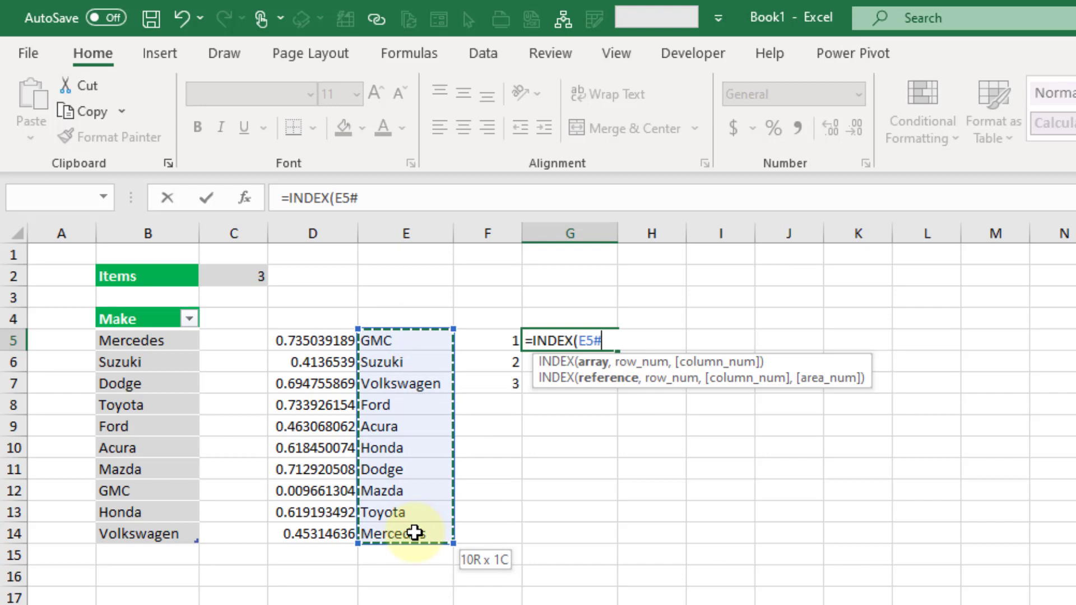
text(,)
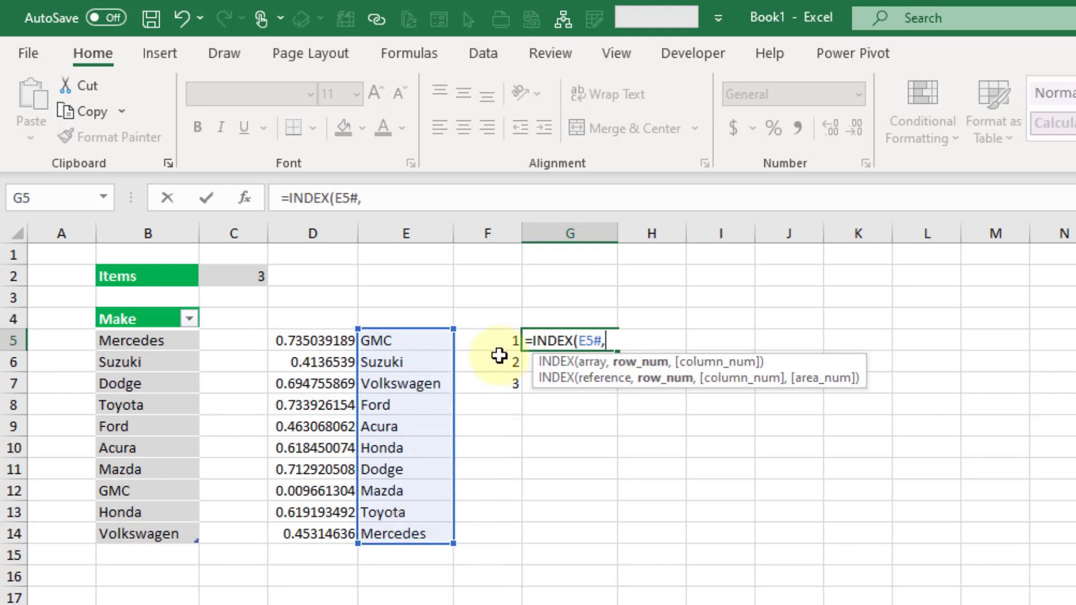
click(487, 341)
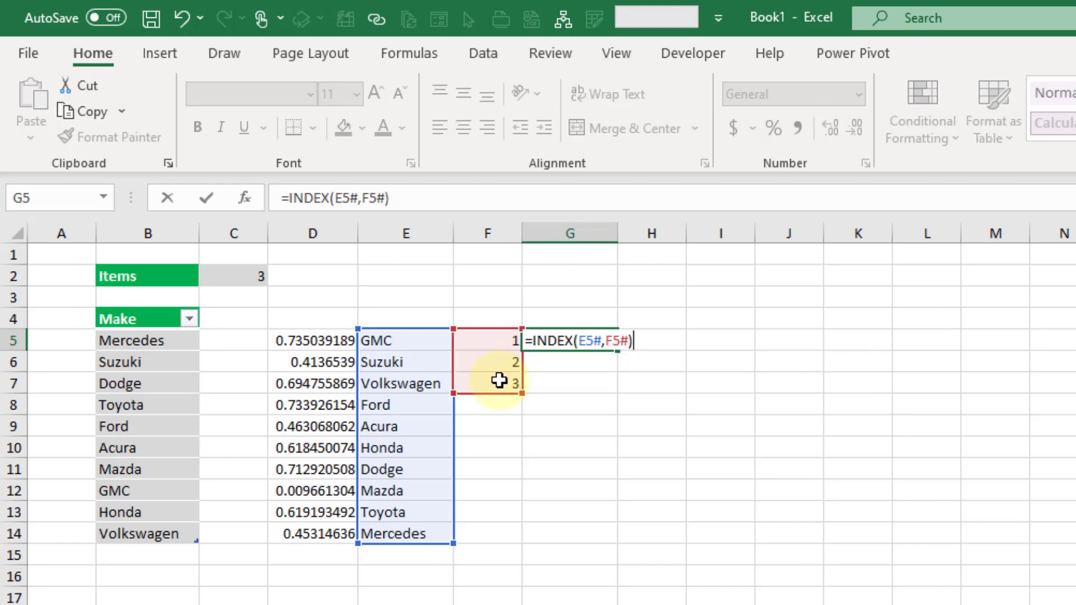
key(Enter)
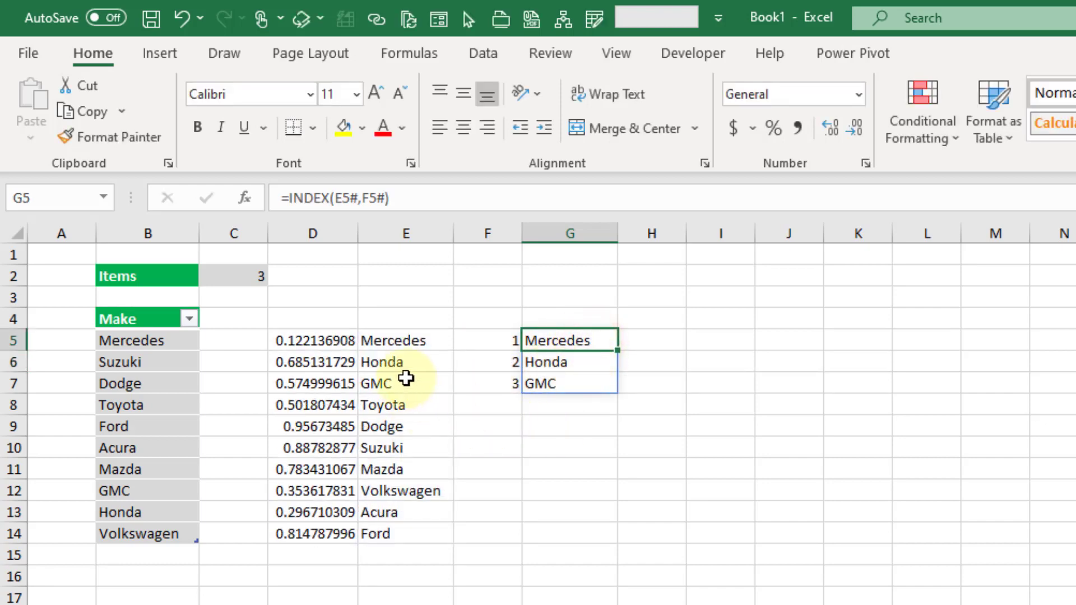
click(405, 340)
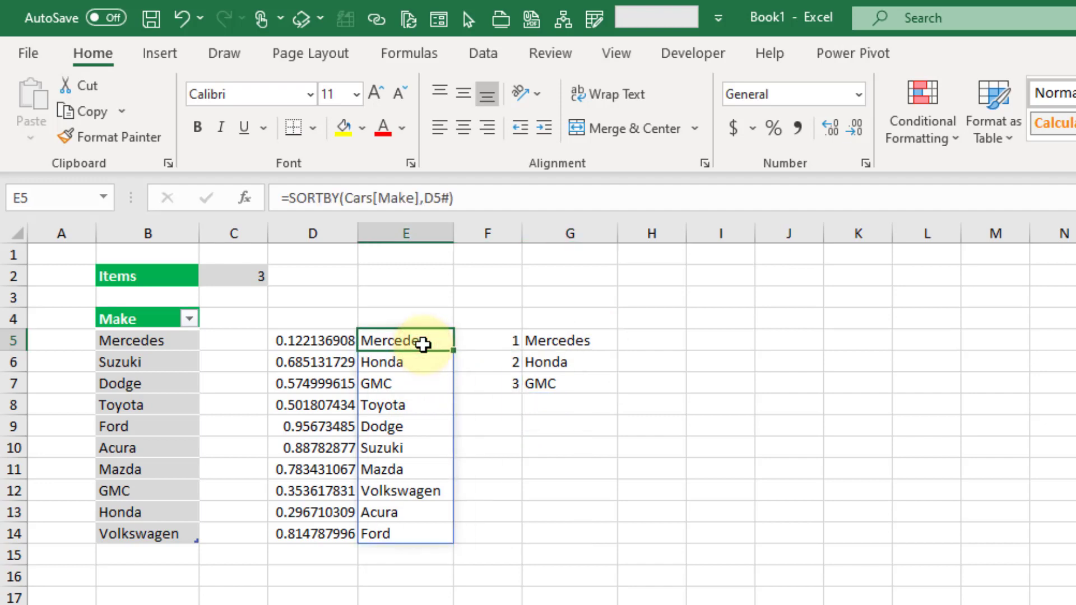
Step: In G5, swap E5# and F5# for nested SORTBY/RANDARRAY and SEQUENCE(Items) expressions
click(577, 341)
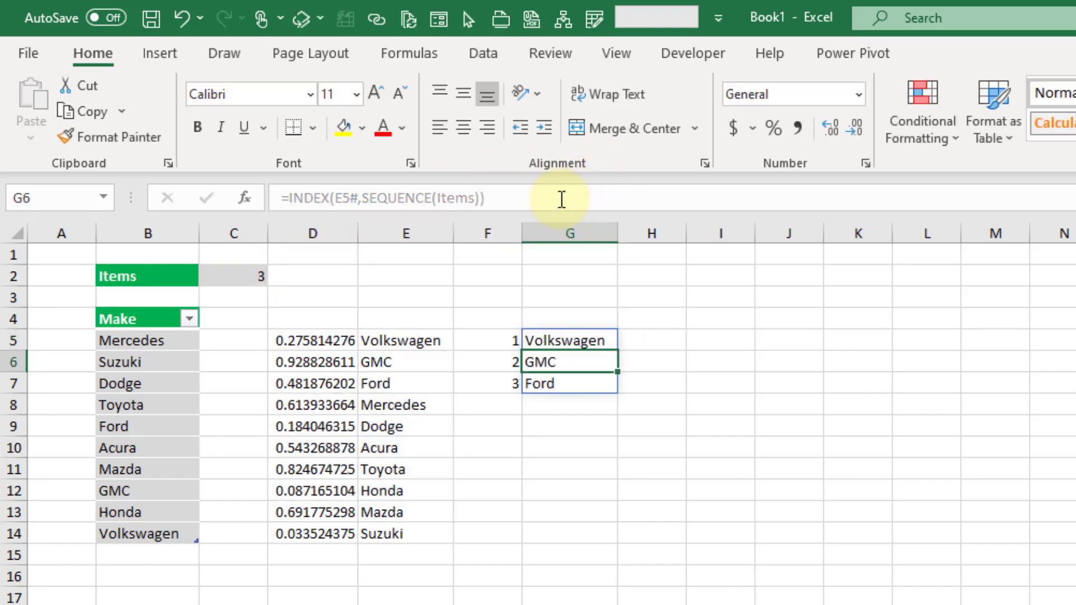
double_click(565, 340)
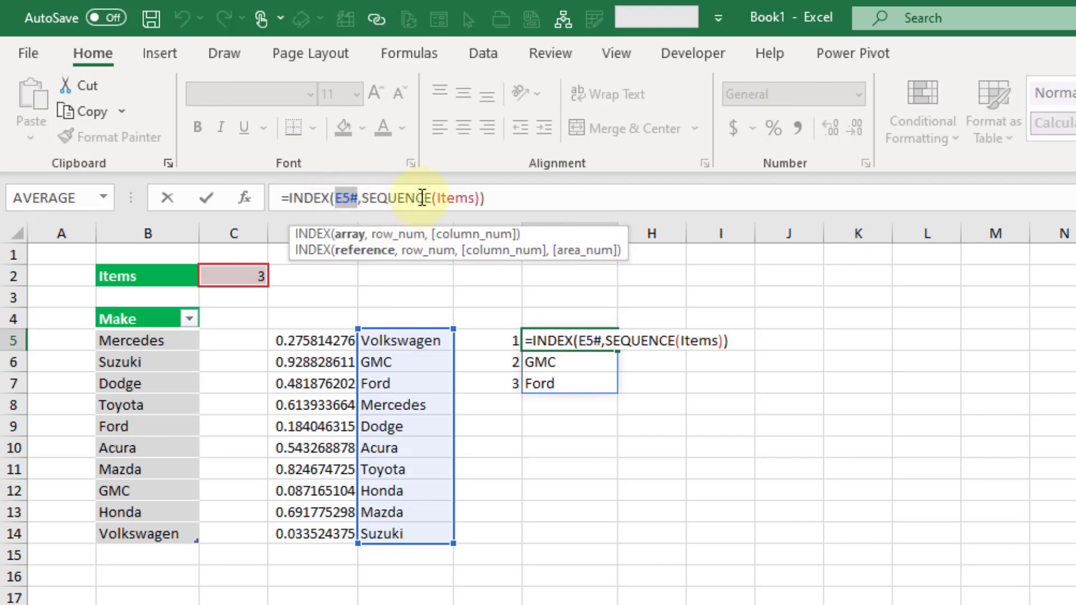
text(sort)
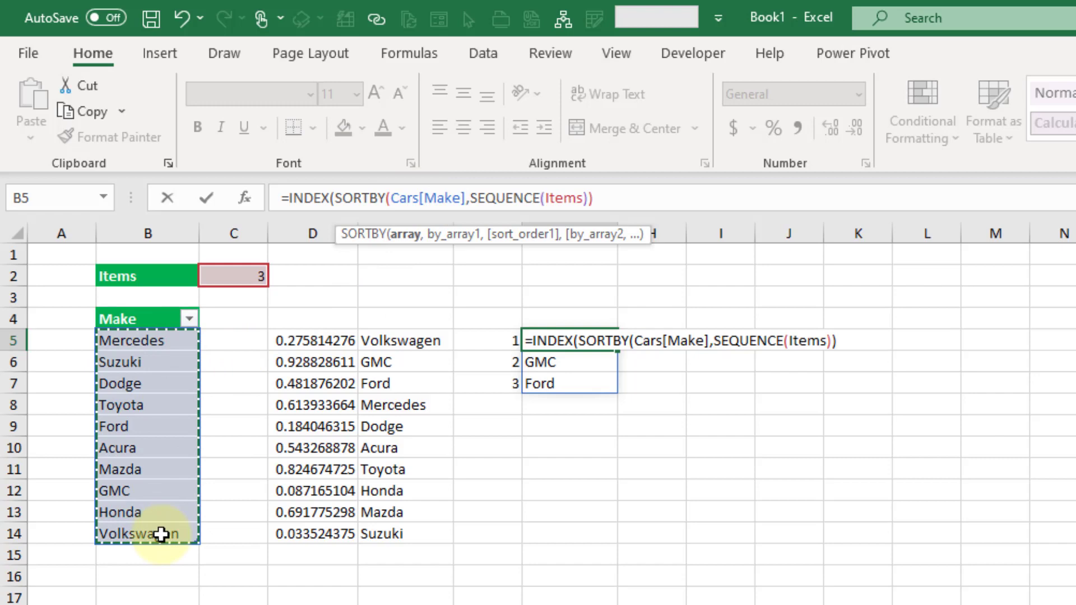
click(313, 341)
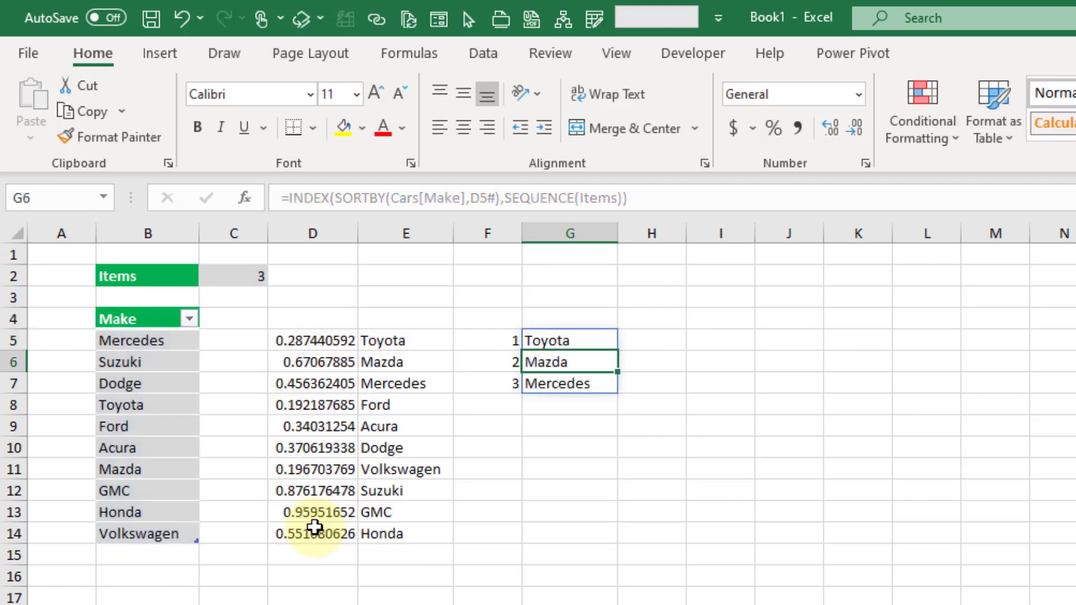
click(570, 340)
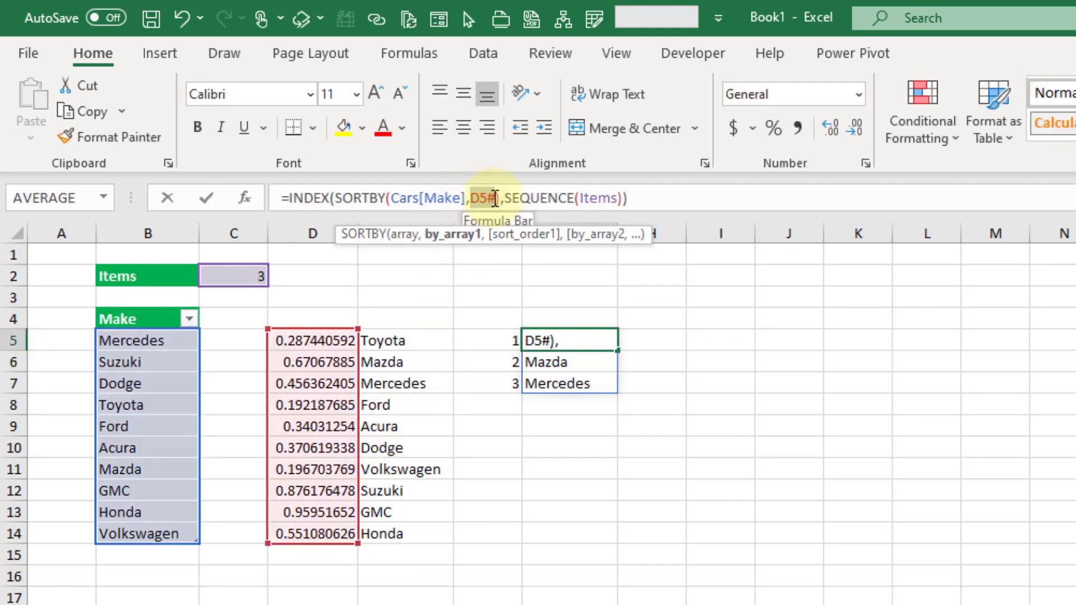
text(rand)
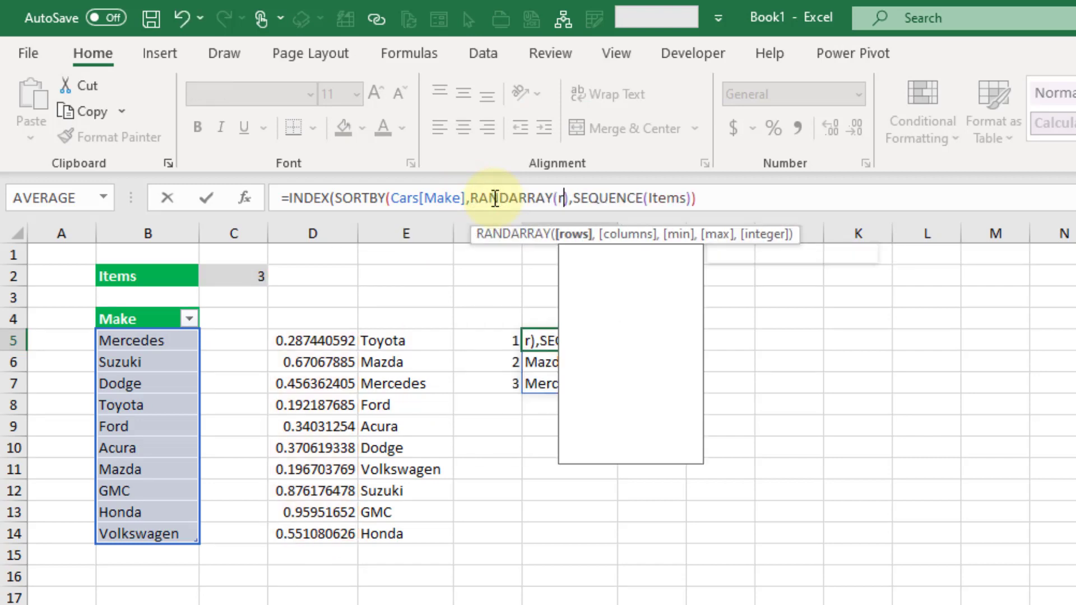
text(ROWS())
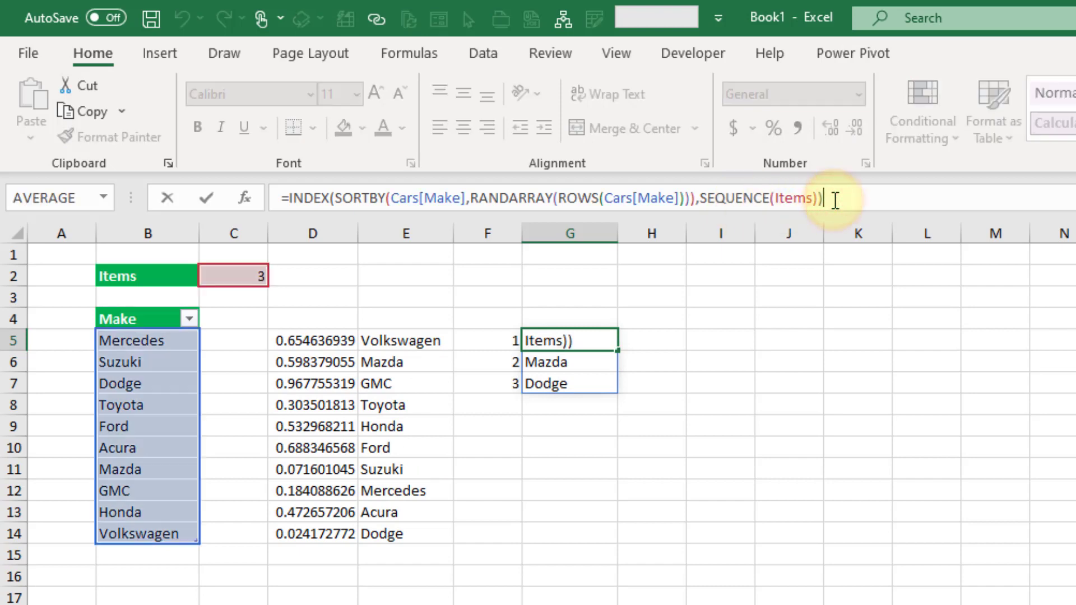
mouse_move(630, 311)
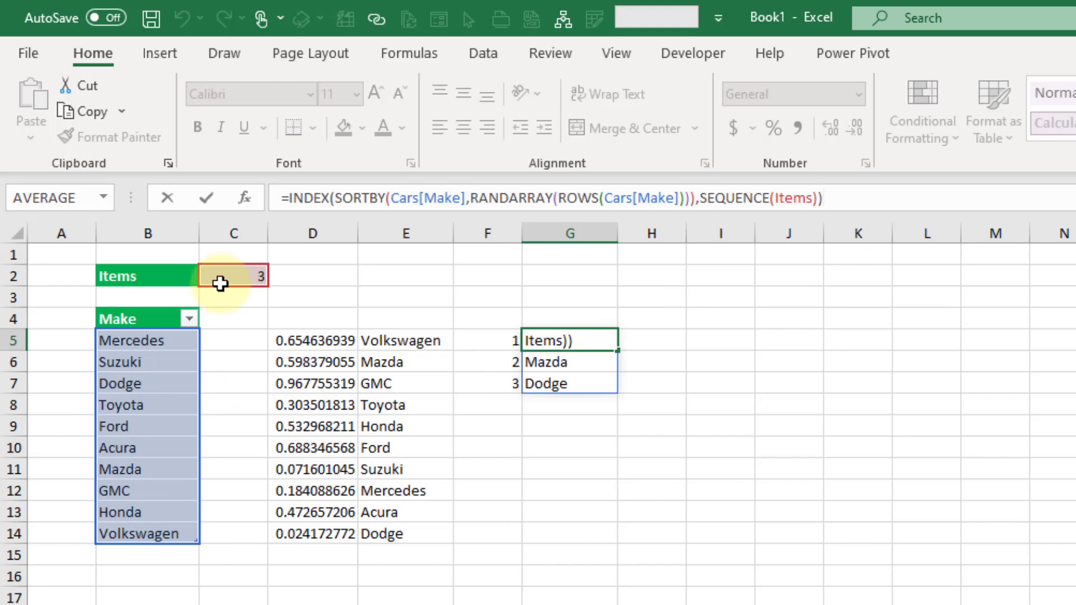
Step: Confirm the nested G5 formula and press F9 repeatedly for new random makes
key(F9)
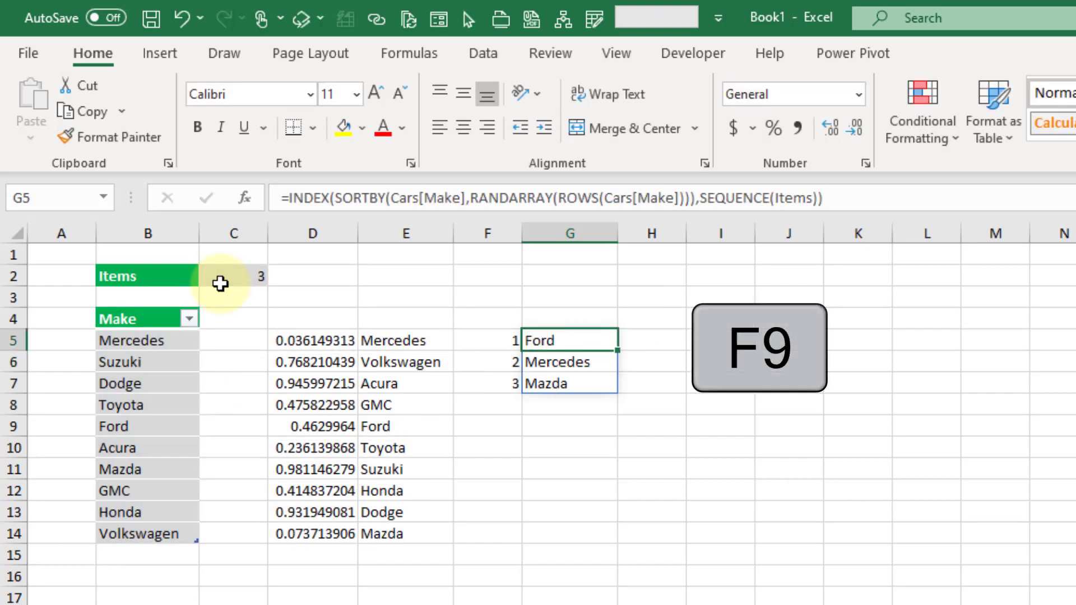
key(f9)
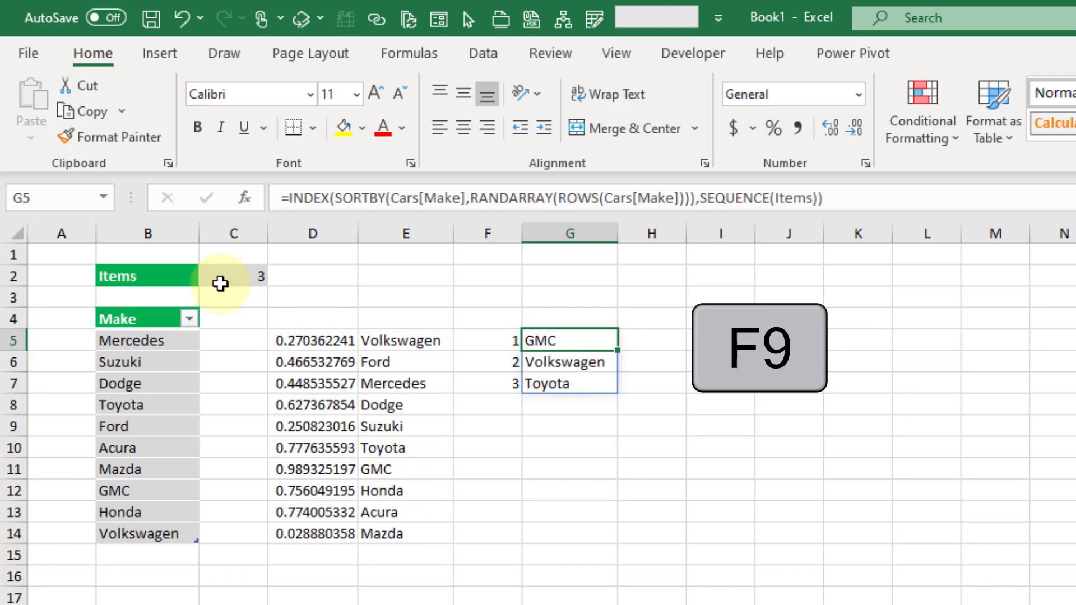
key(F9)
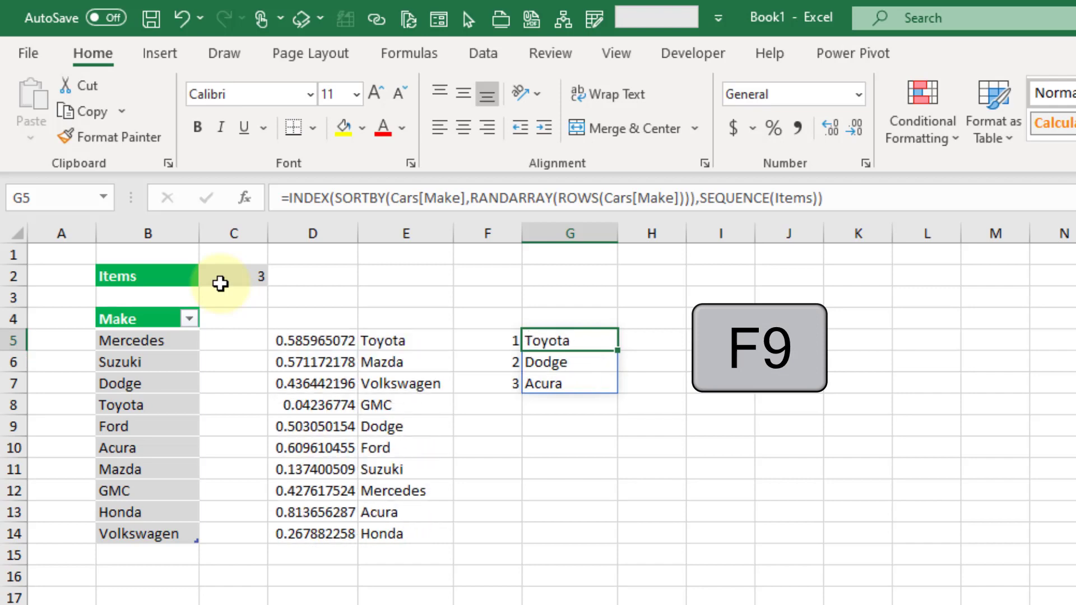
key(f9)
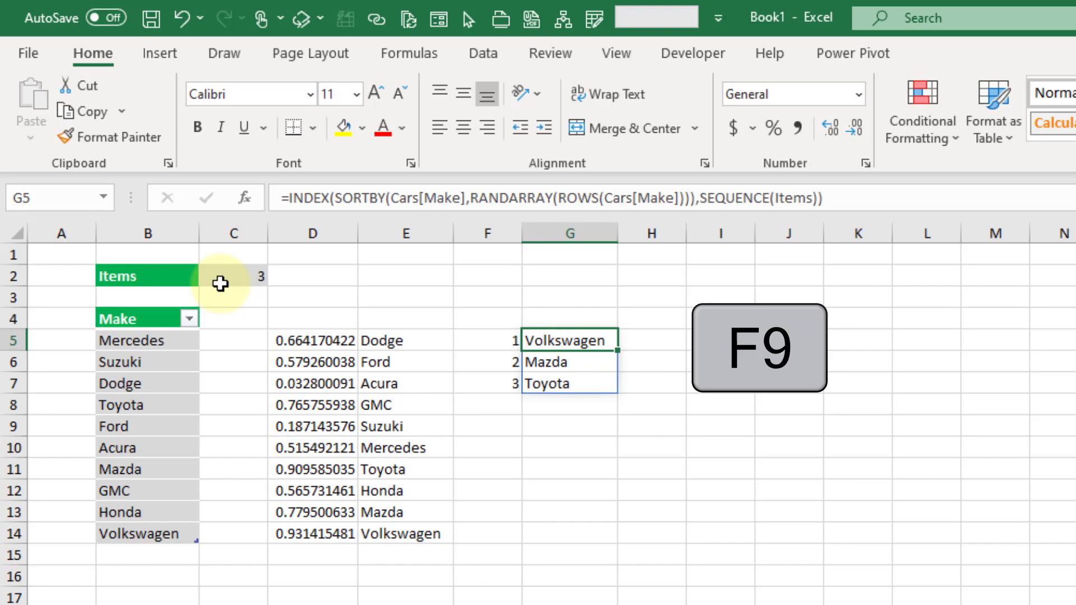
key(f9)
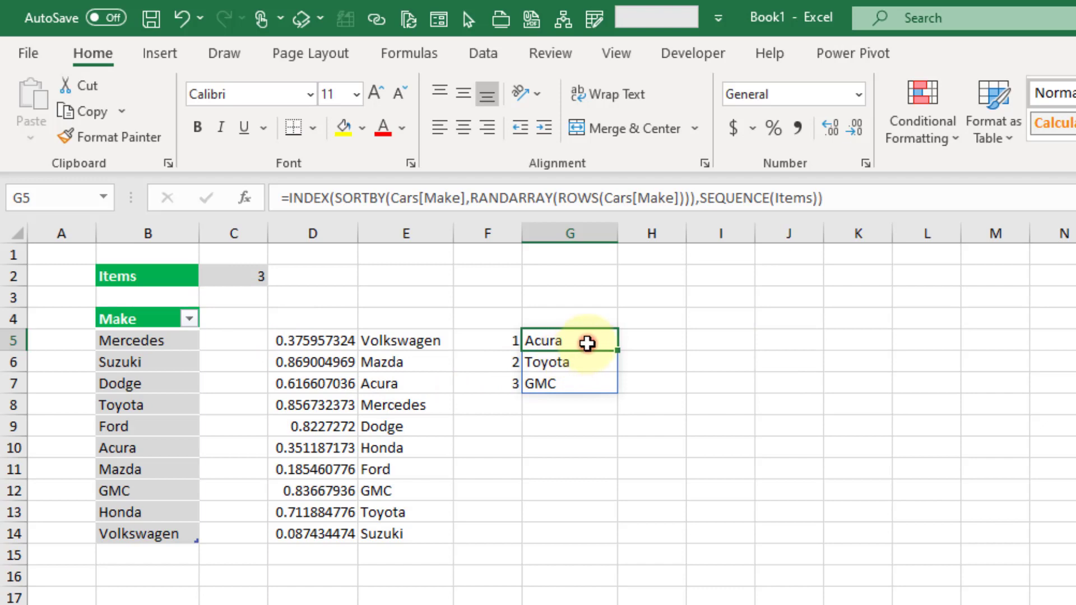
click(570, 383)
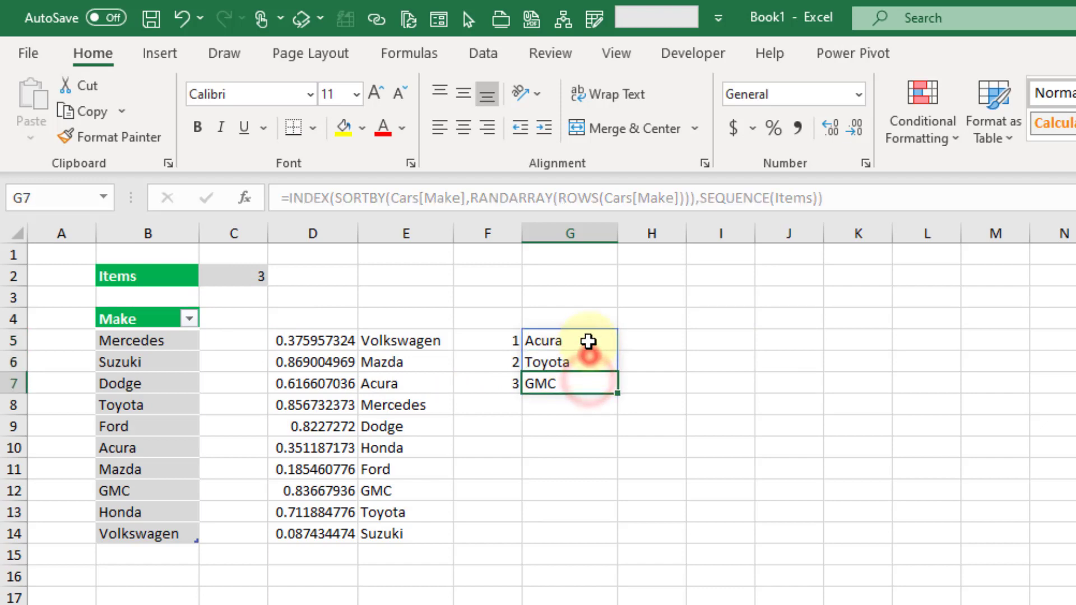
click(569, 341)
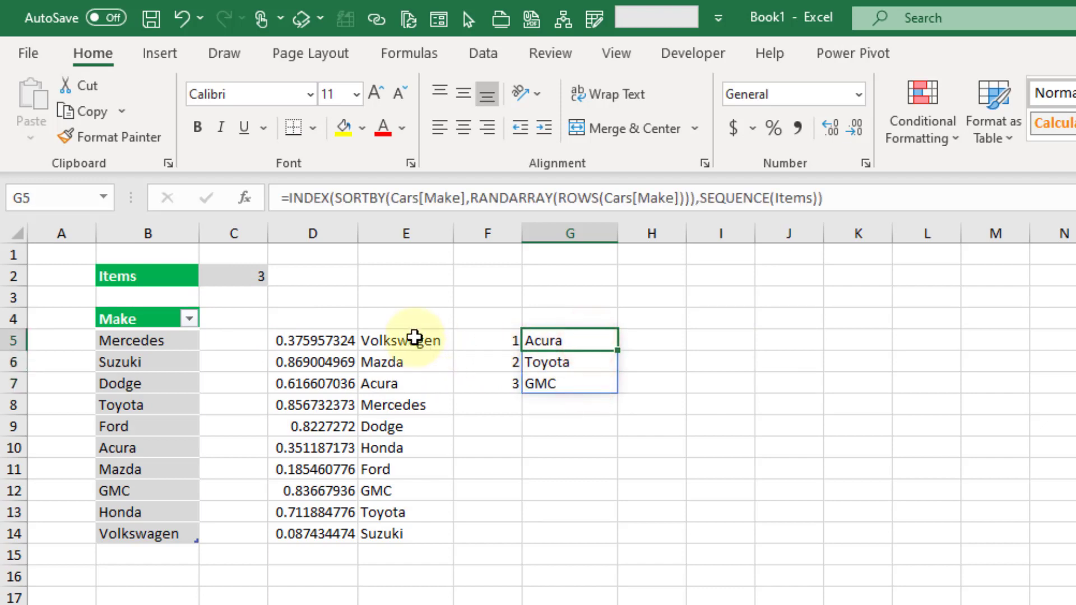
mouse_move(411, 532)
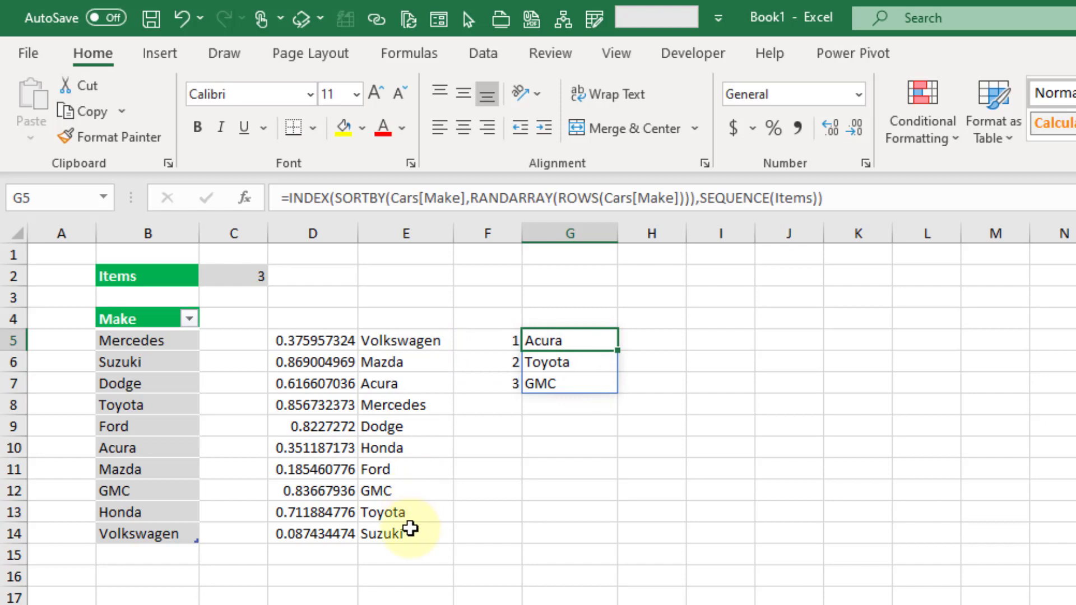
mouse_move(409, 531)
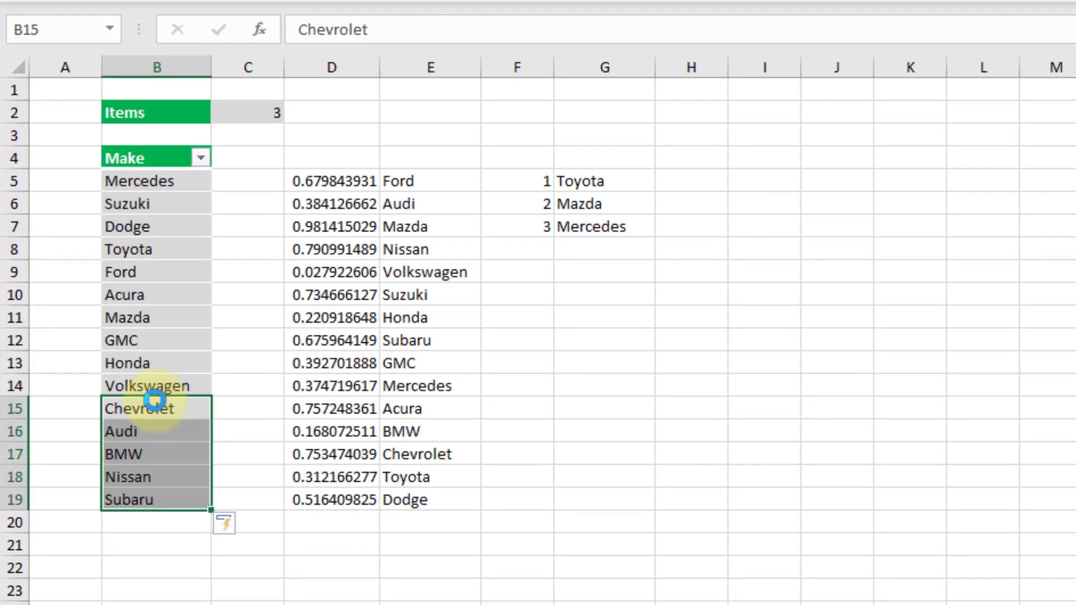
mouse_move(596, 183)
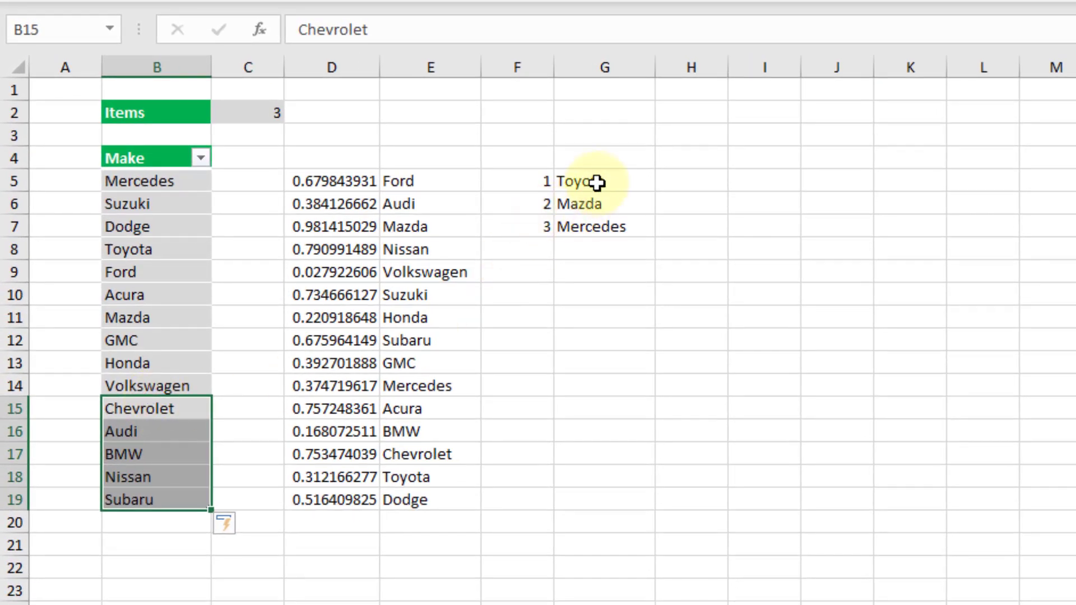
Step: Check that G5's results now draw from the expanded list, including the added Nissan
click(589, 181)
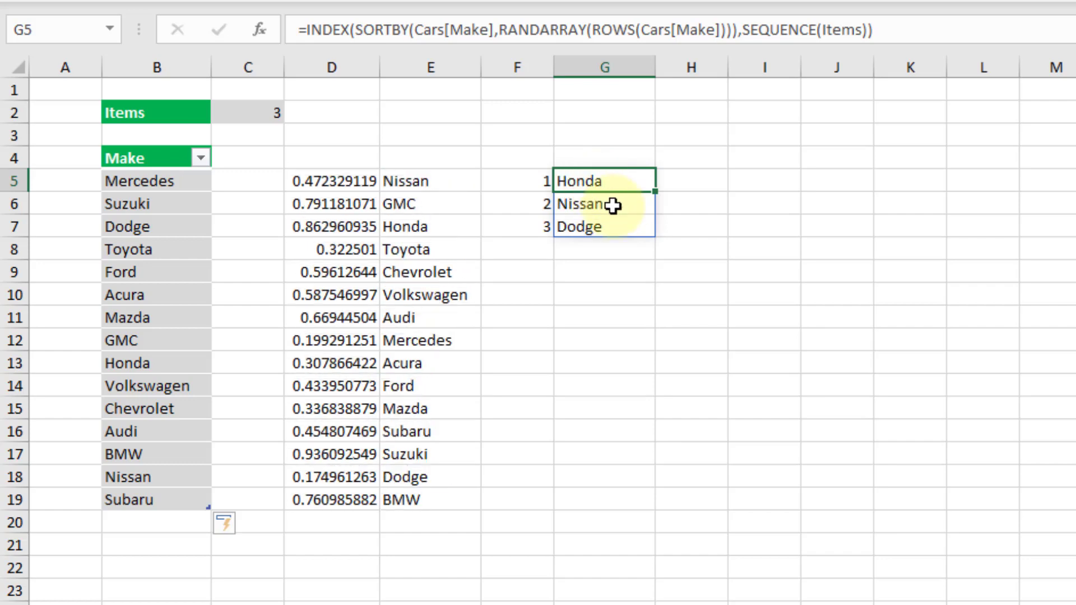
click(605, 203)
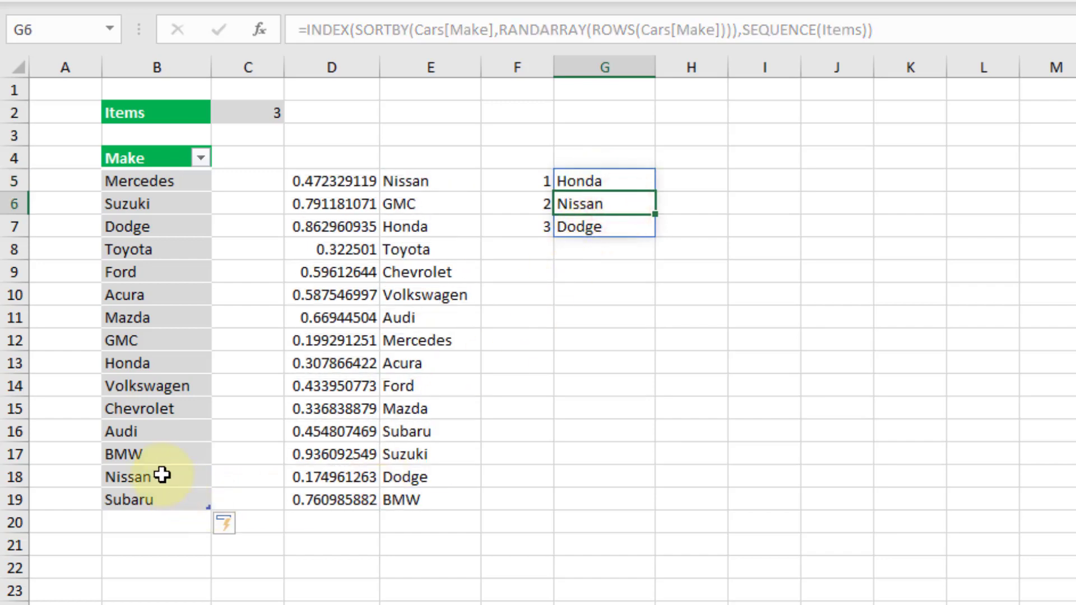
click(151, 475)
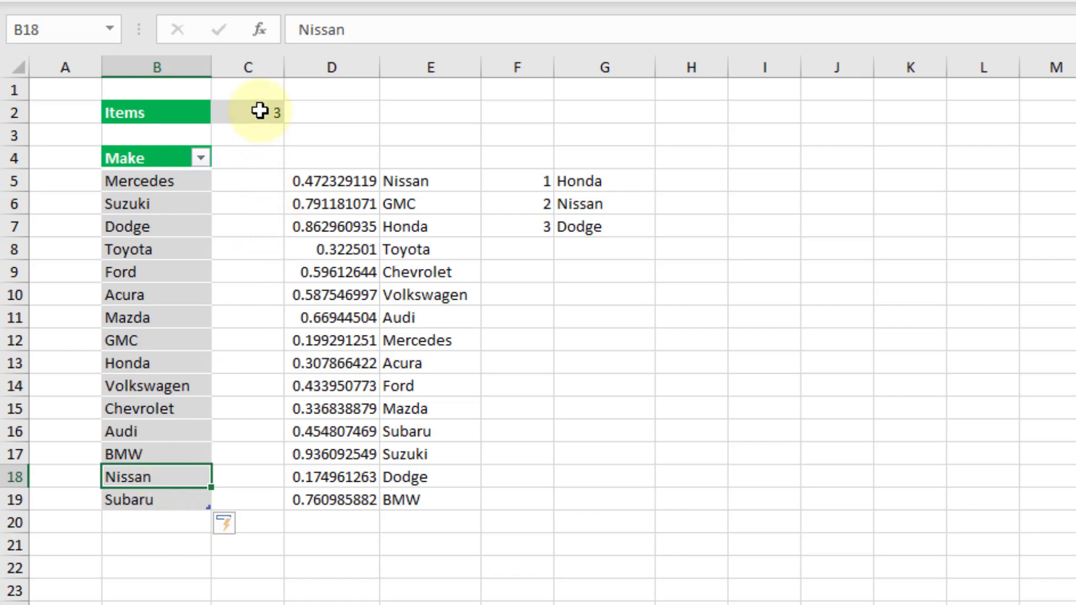
Step: Set Items to 5 and view the five random makes spilling in G5:G9
click(247, 112)
text(5)
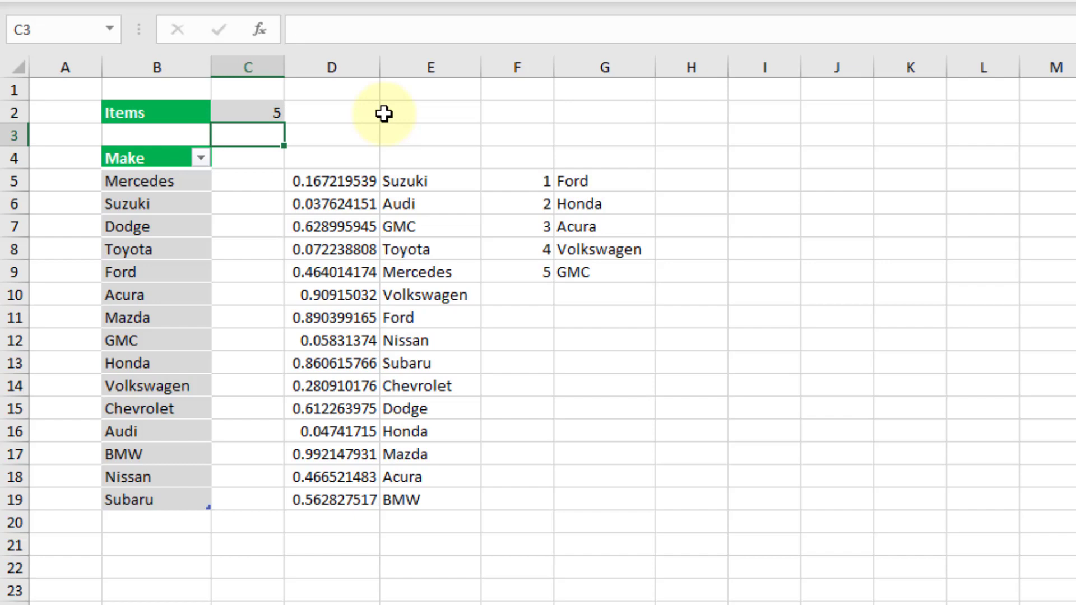
click(248, 112)
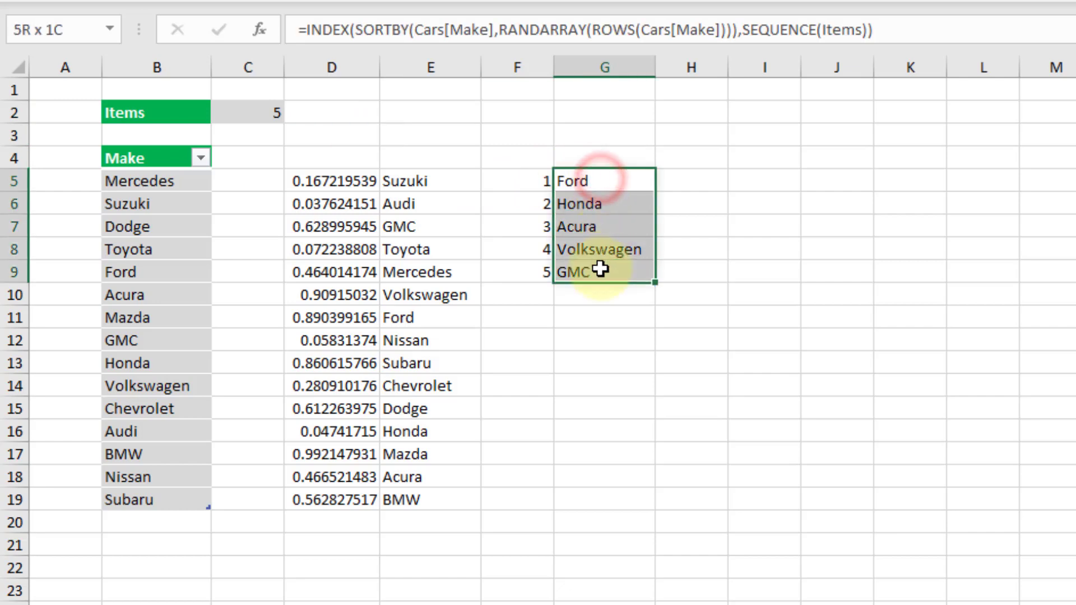
click(595, 181)
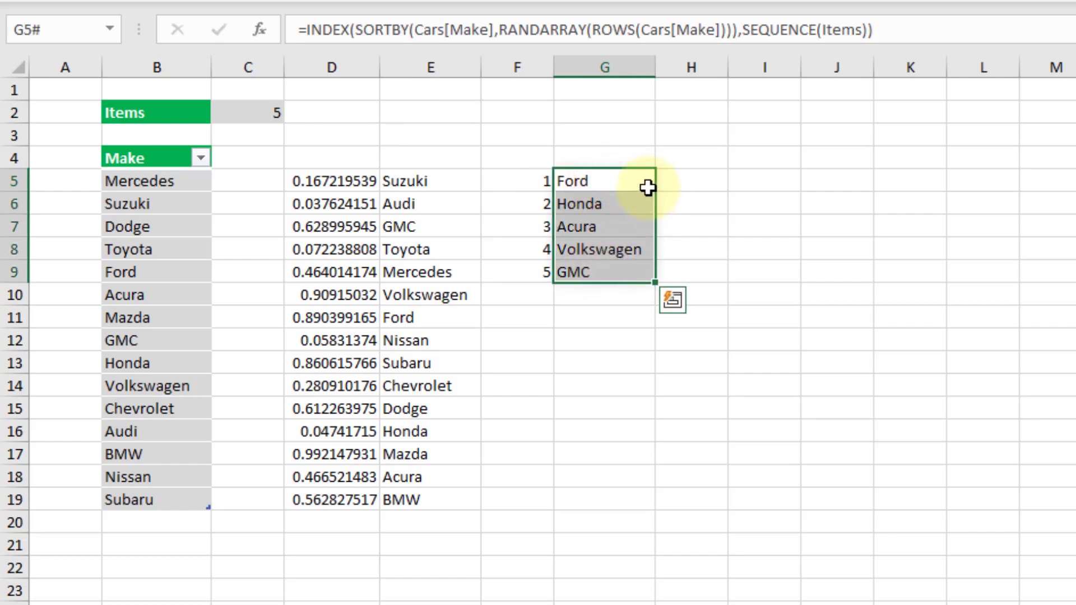